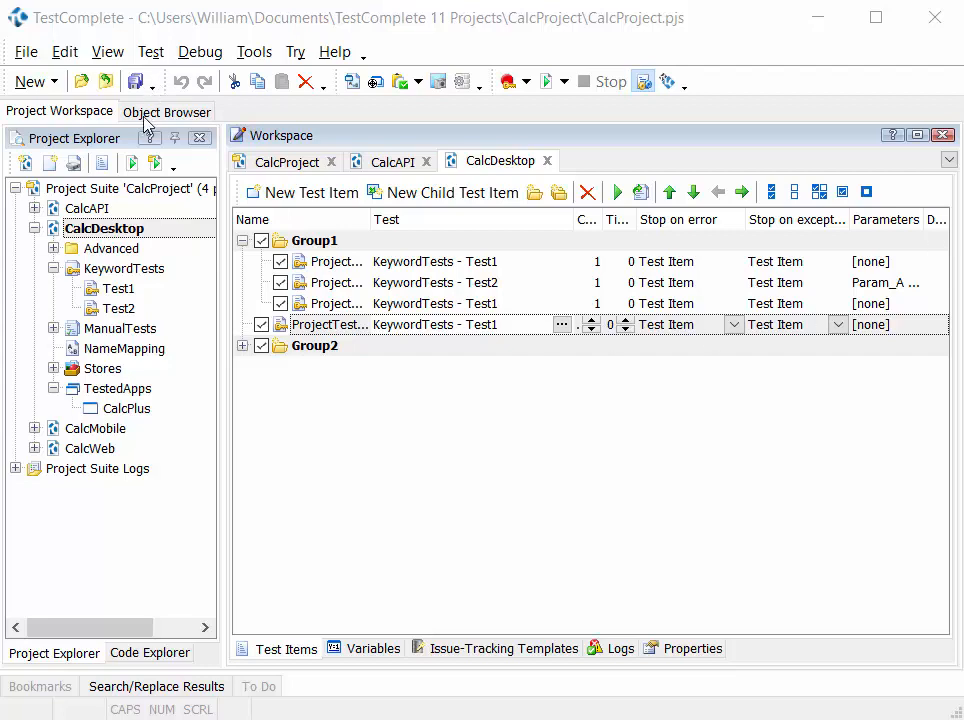
Switch to the Object Browser and view the CalcPlus process's properties, including FullName Sys.Process("CalcPlus")
left_click(166, 111)
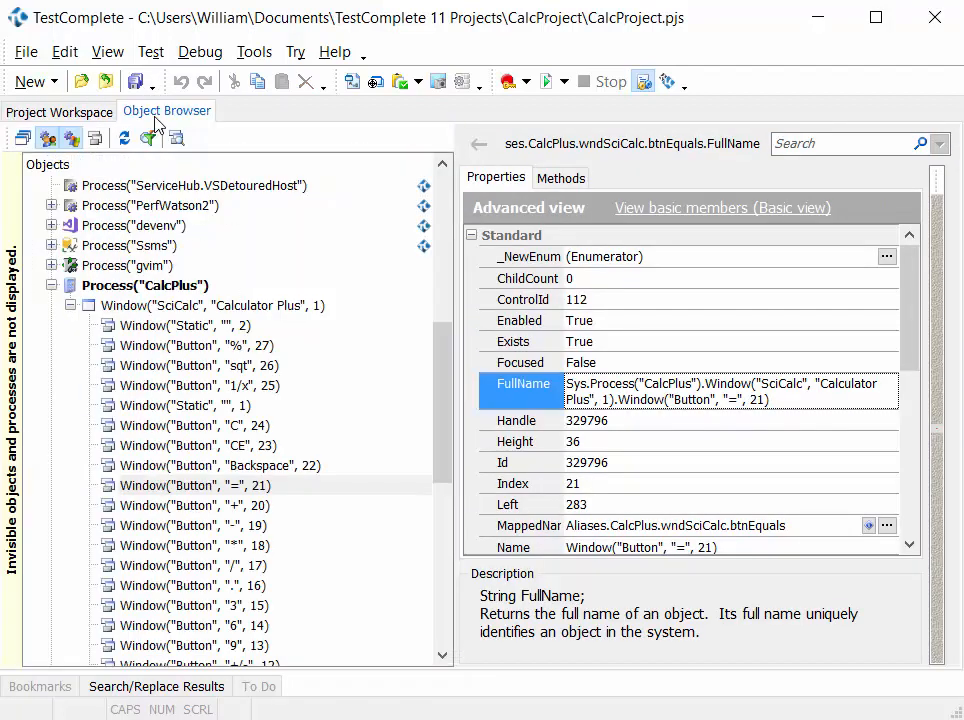
mouse_move(70, 265)
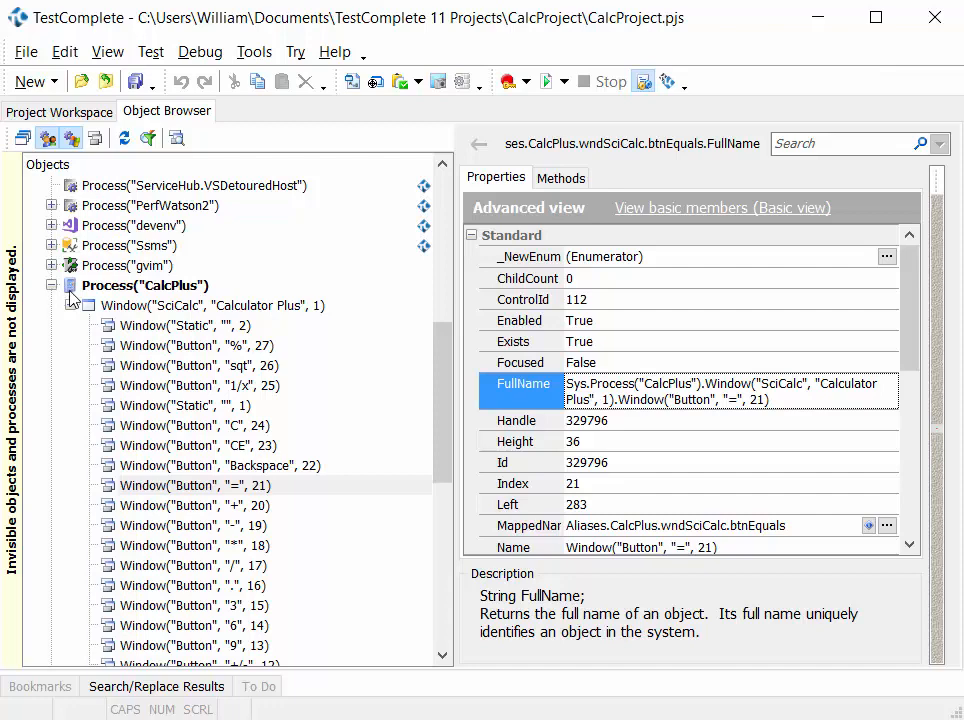
mouse_move(170, 320)
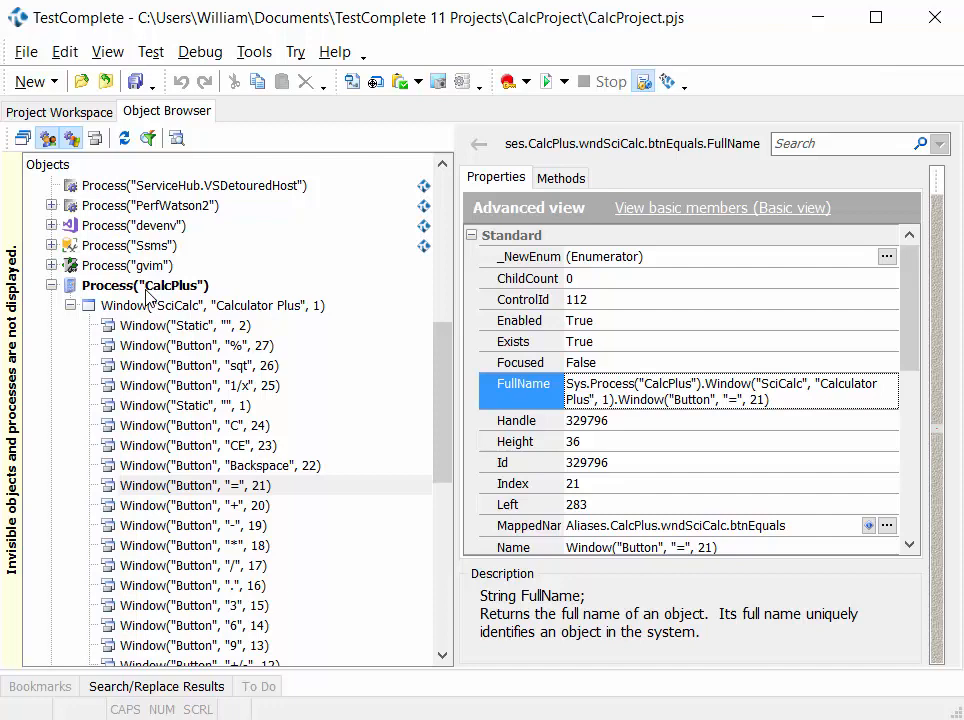
left_click(144, 285)
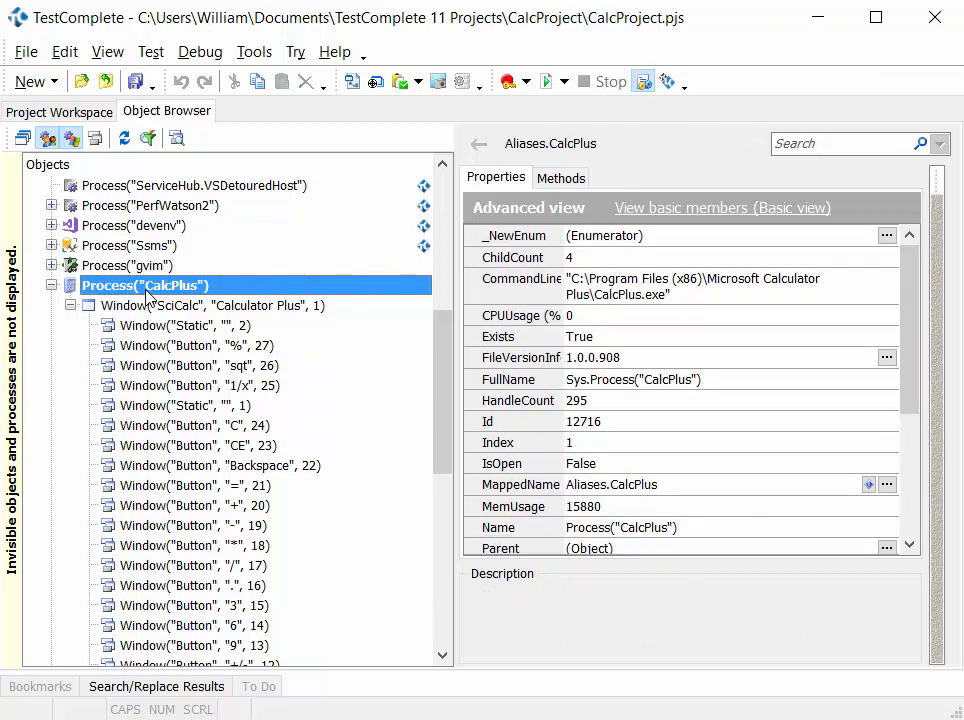
Select the calculator's = button and look through its Methods and Properties tabs
left_click(185, 325)
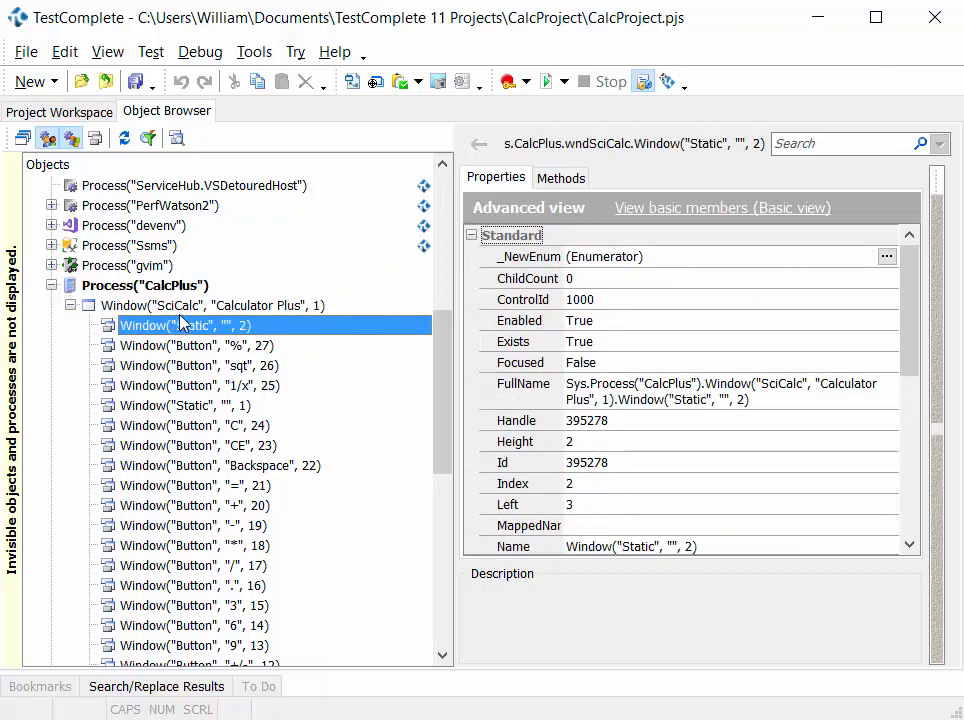
mouse_move(180, 497)
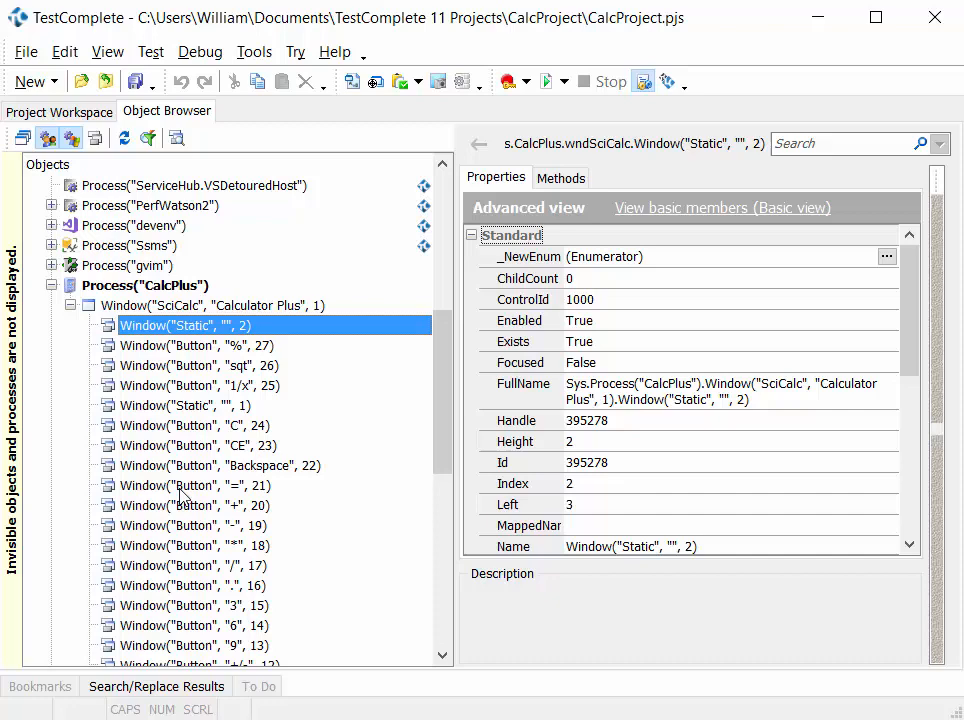
left_click(193, 485)
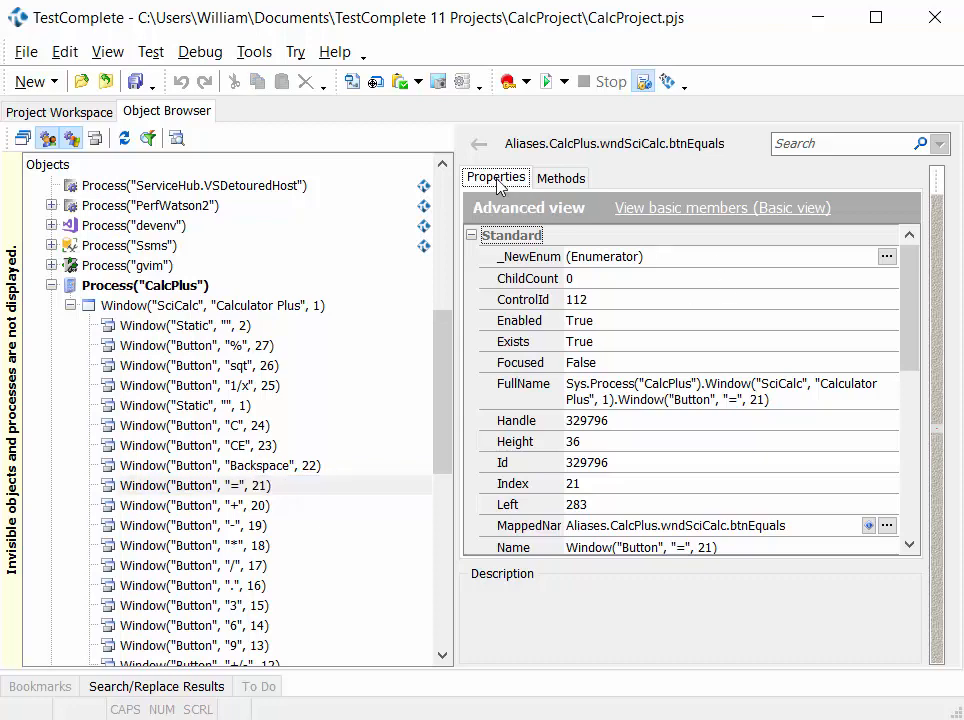
mouse_move(555, 188)
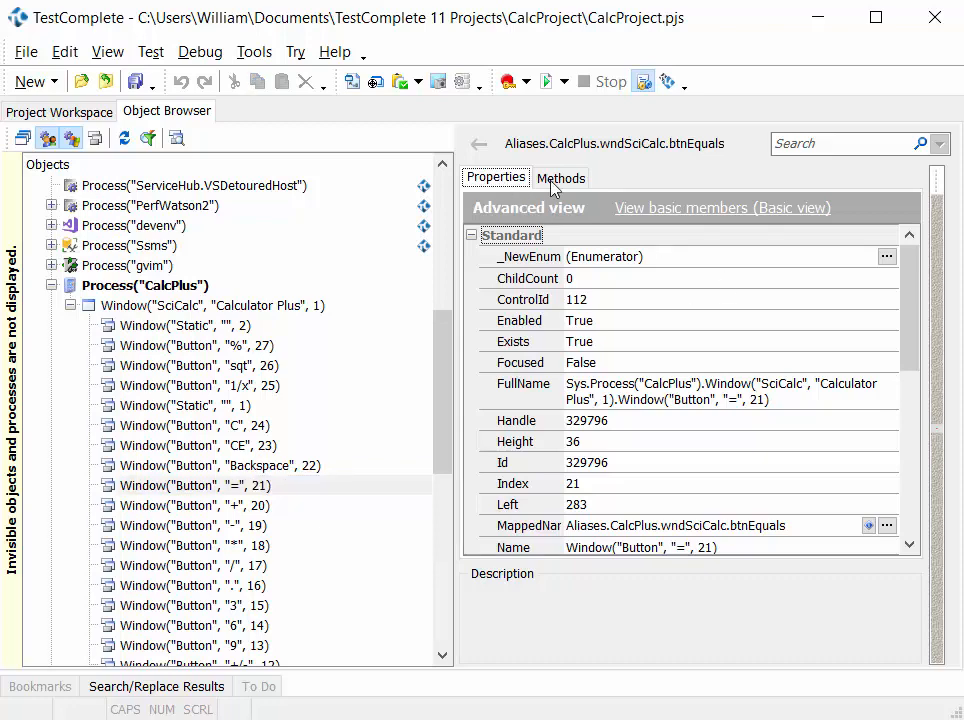
left_click(561, 177)
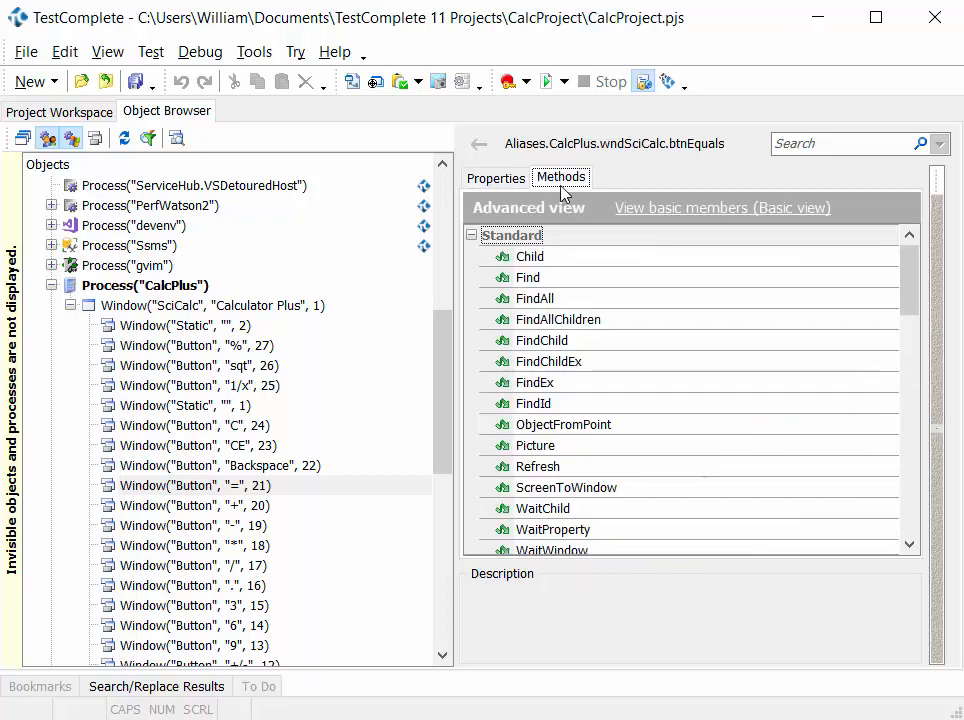
left_click(495, 177)
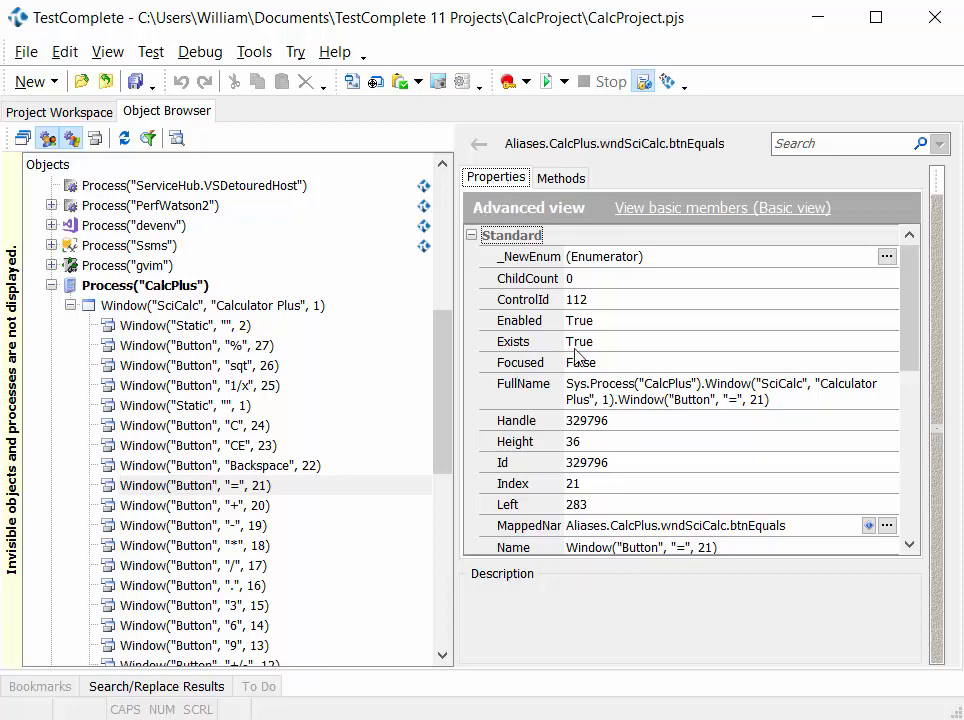
mouse_move(628, 465)
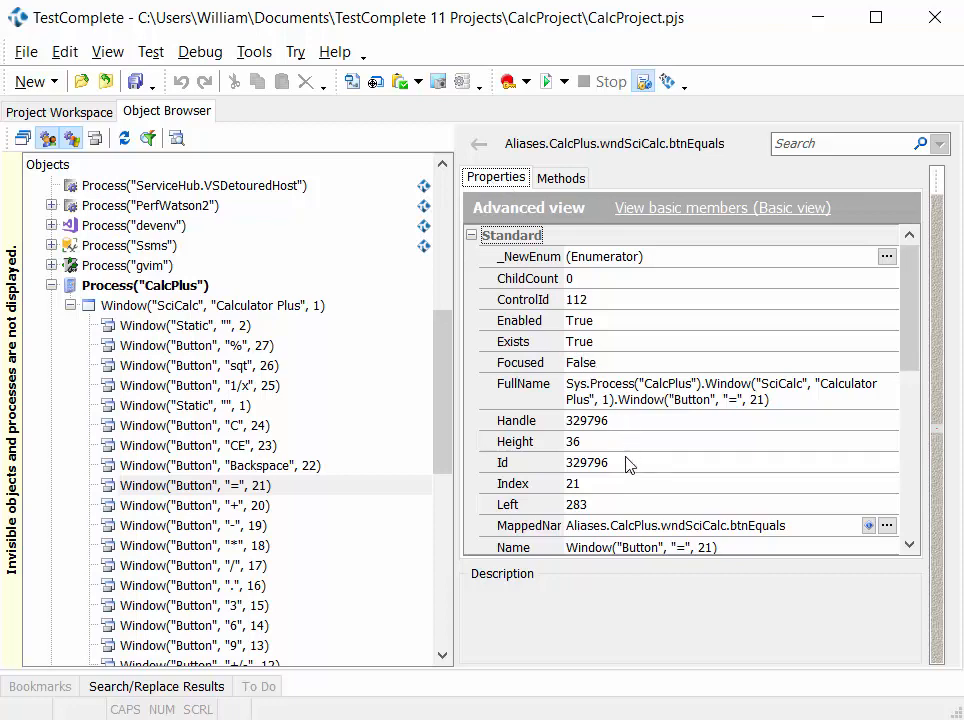
Read the descriptions of the = button's Height, Id and Index properties
left_click(515, 441)
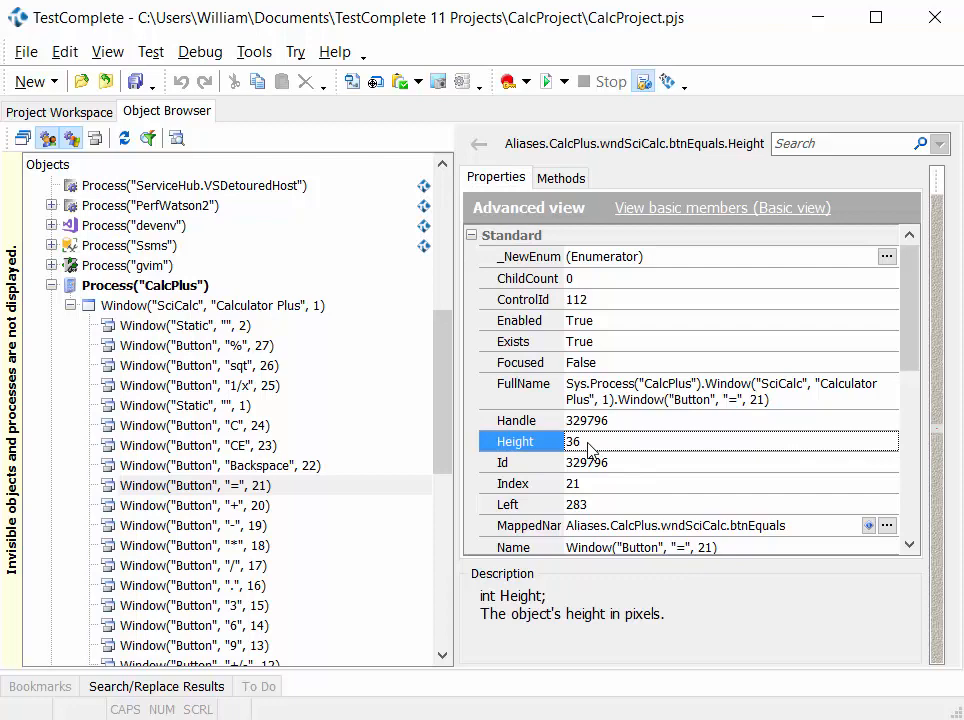
mouse_move(605, 448)
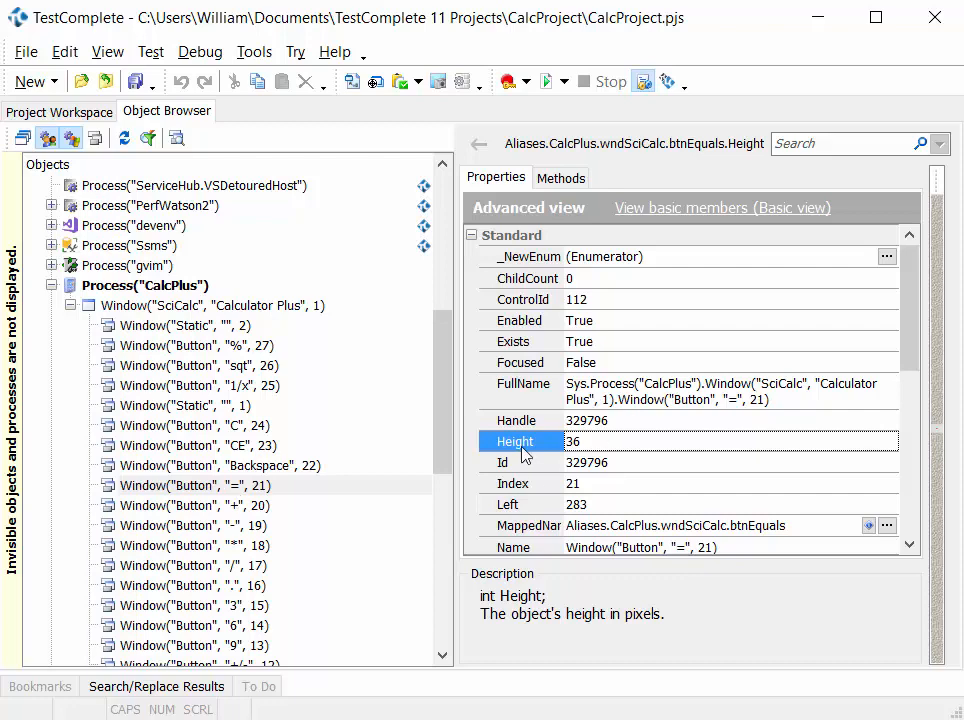
left_click(503, 462)
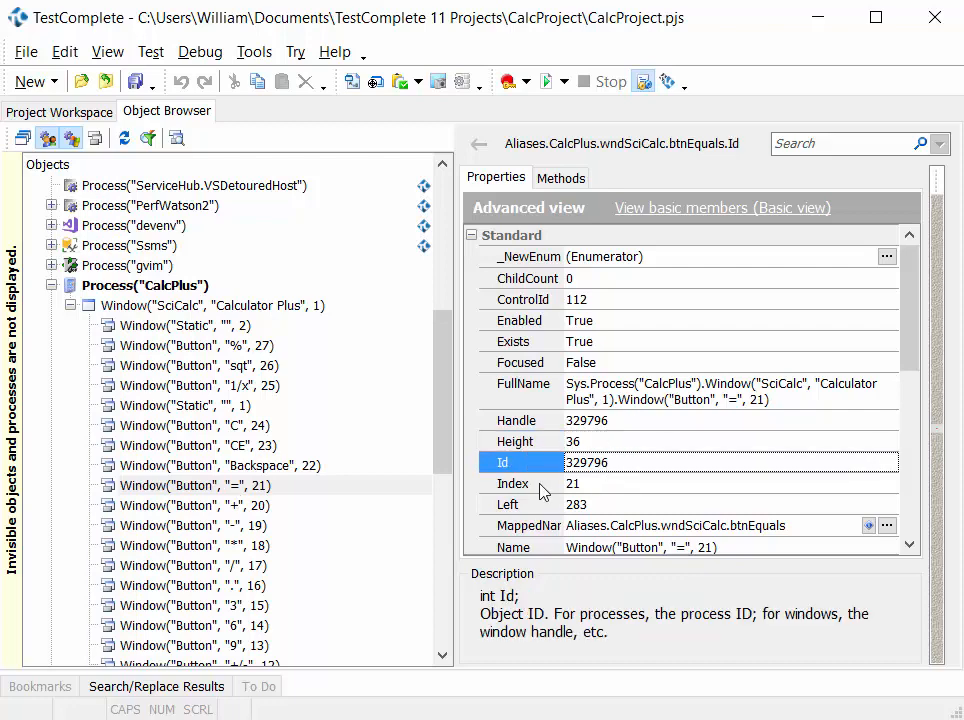
left_click(513, 483)
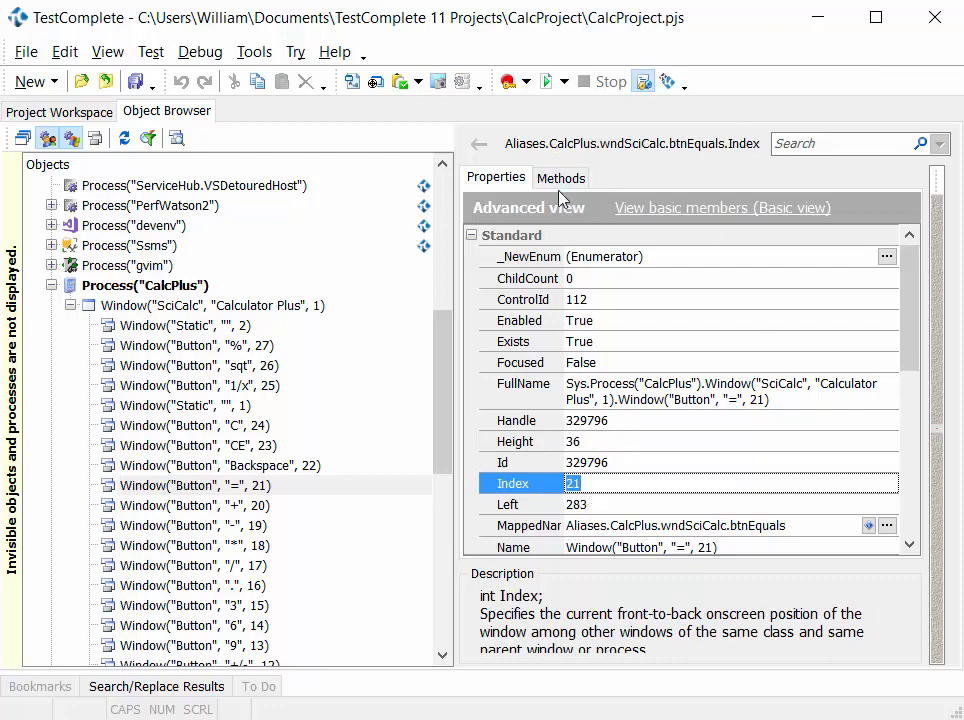
List the = button's methods and show the description of the Click action
left_click(561, 177)
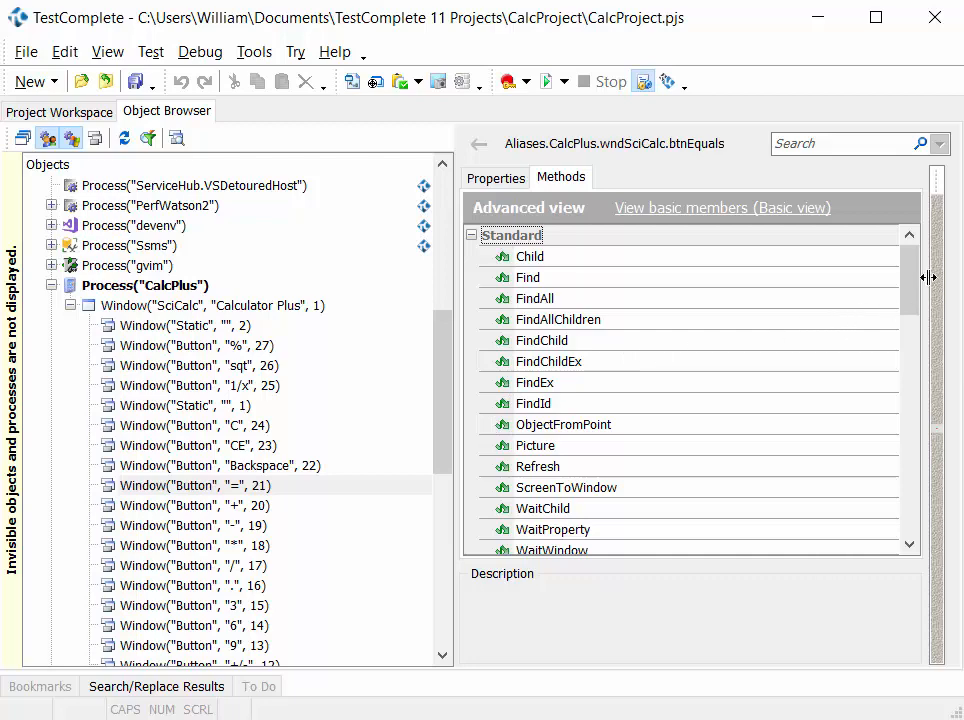
scroll("down", 3)
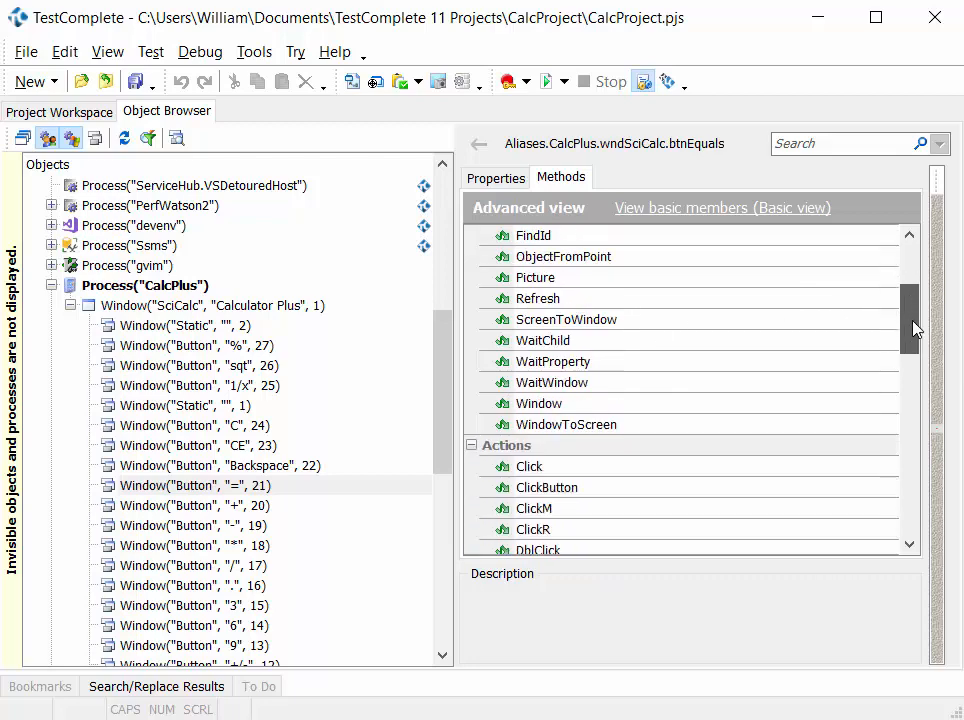
left_click(529, 424)
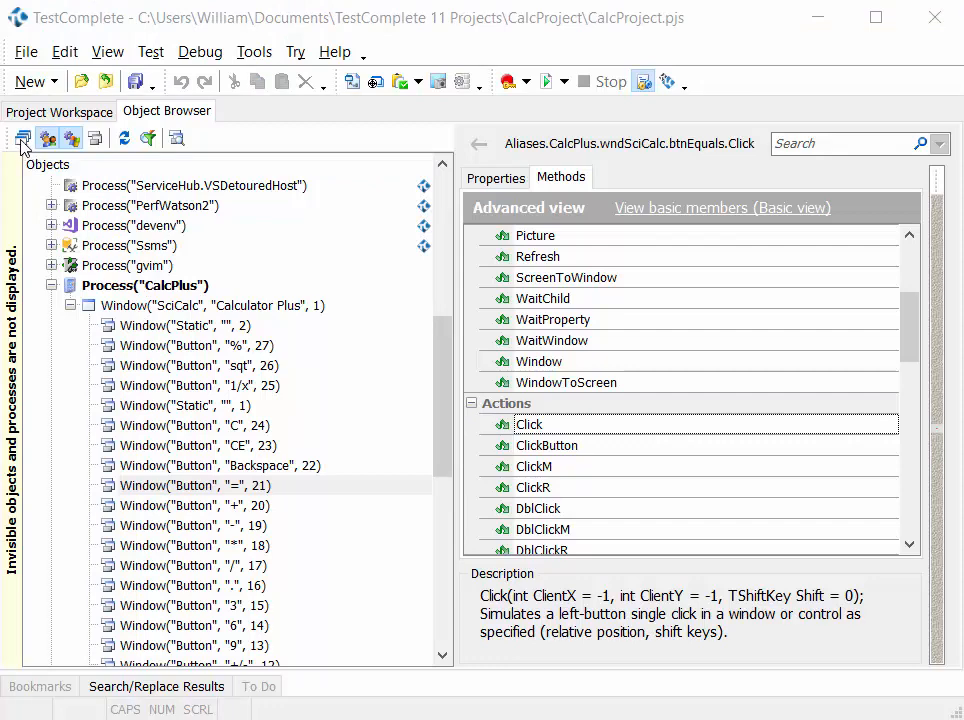
Change the object tree process filter, checking the CalcPlus tested application in the project workspace
left_click(529, 424)
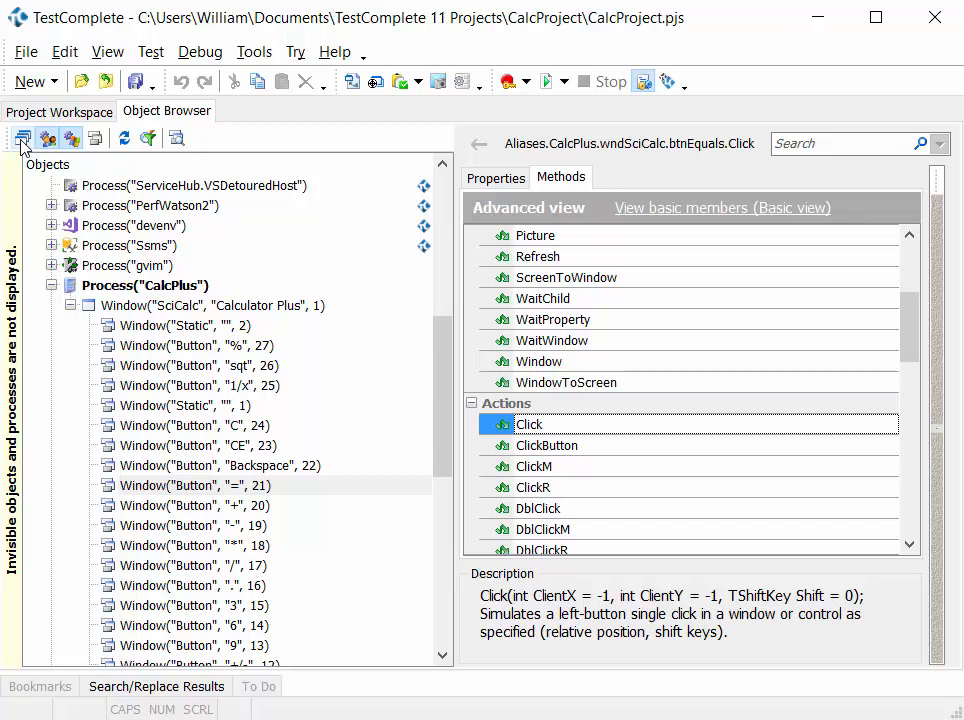
mouse_move(32, 172)
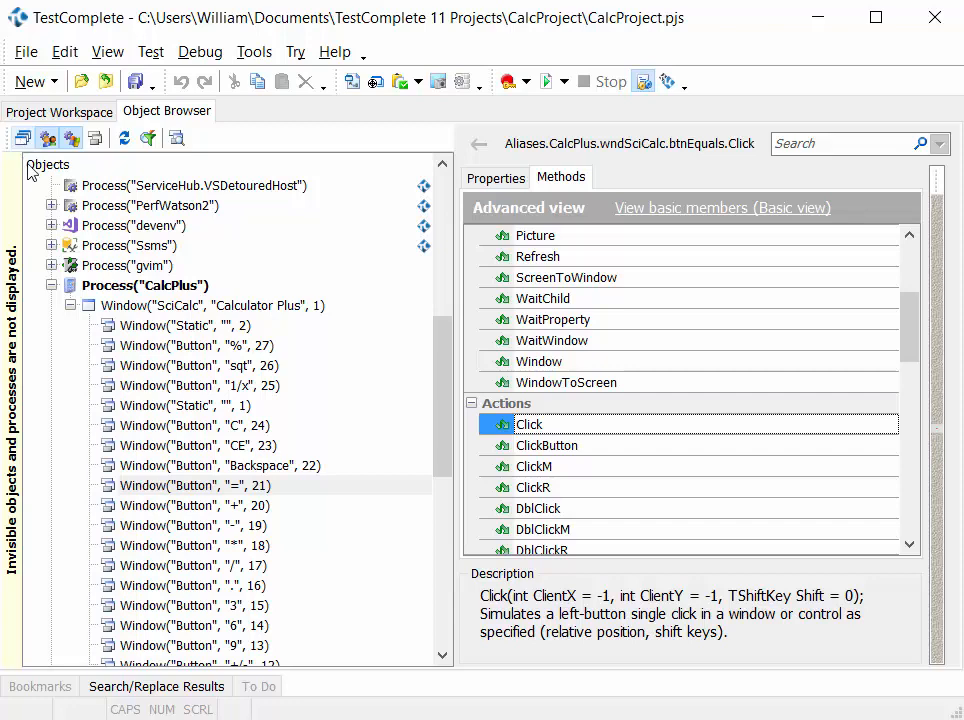
left_click(22, 138)
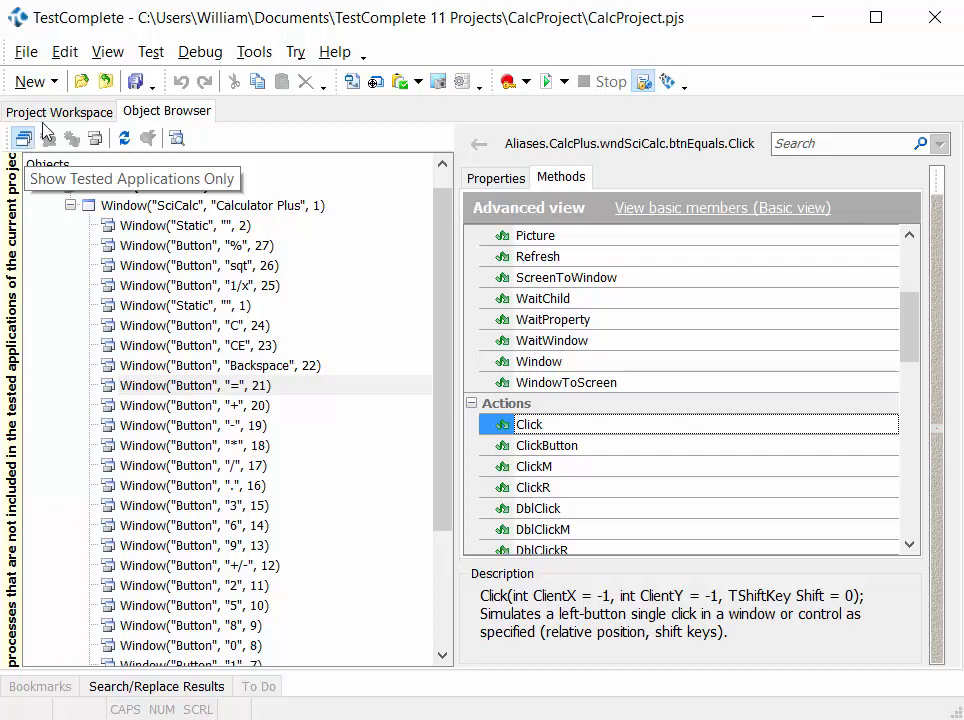
left_click(59, 111)
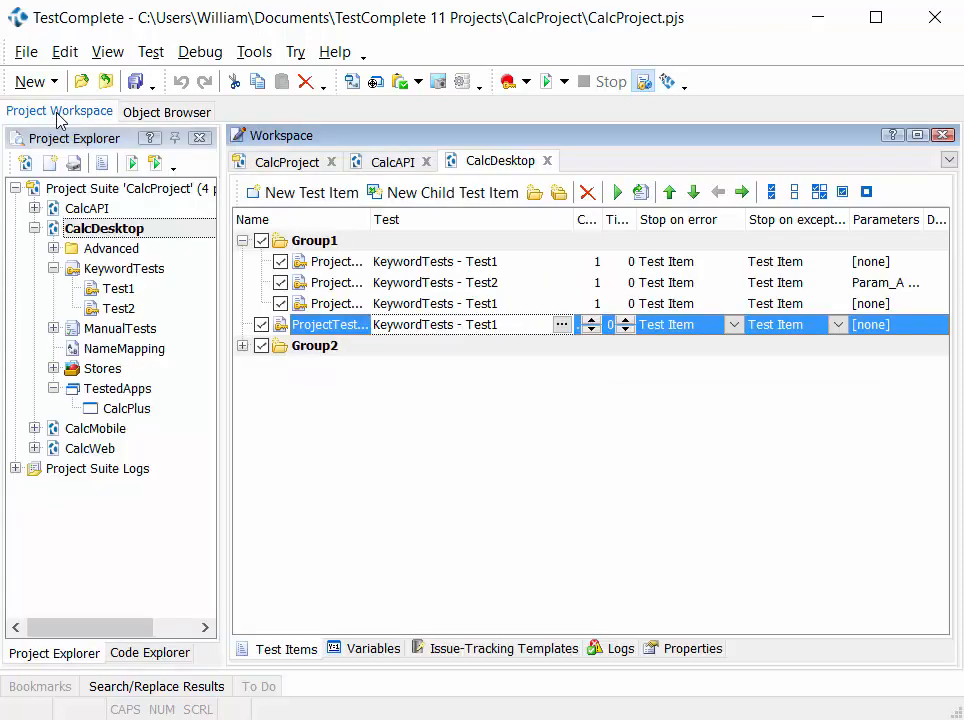
left_click(127, 408)
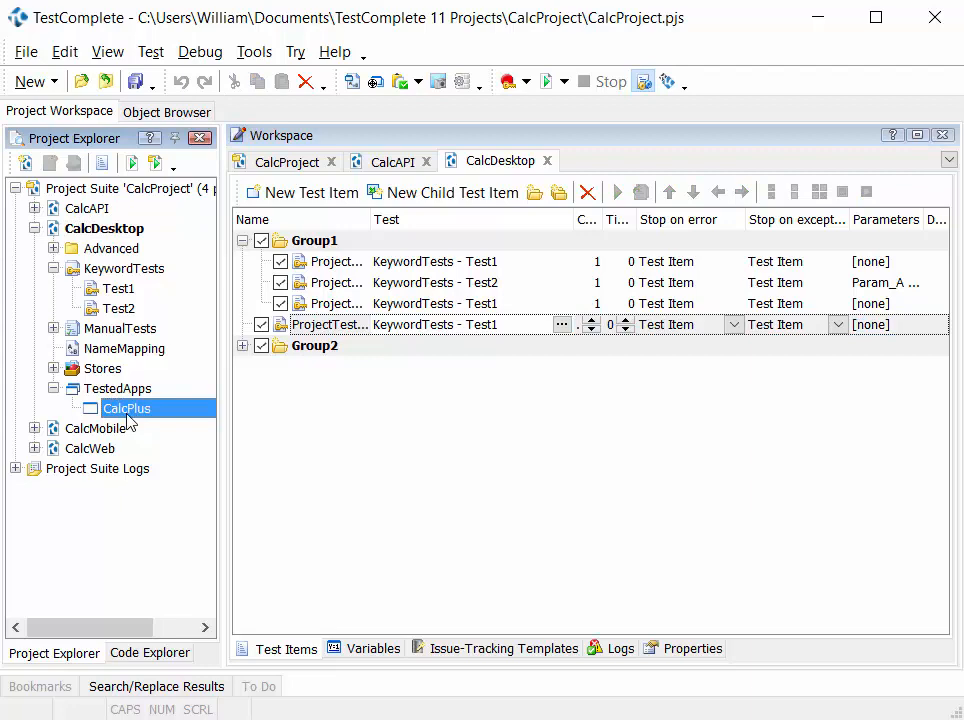
mouse_move(128, 410)
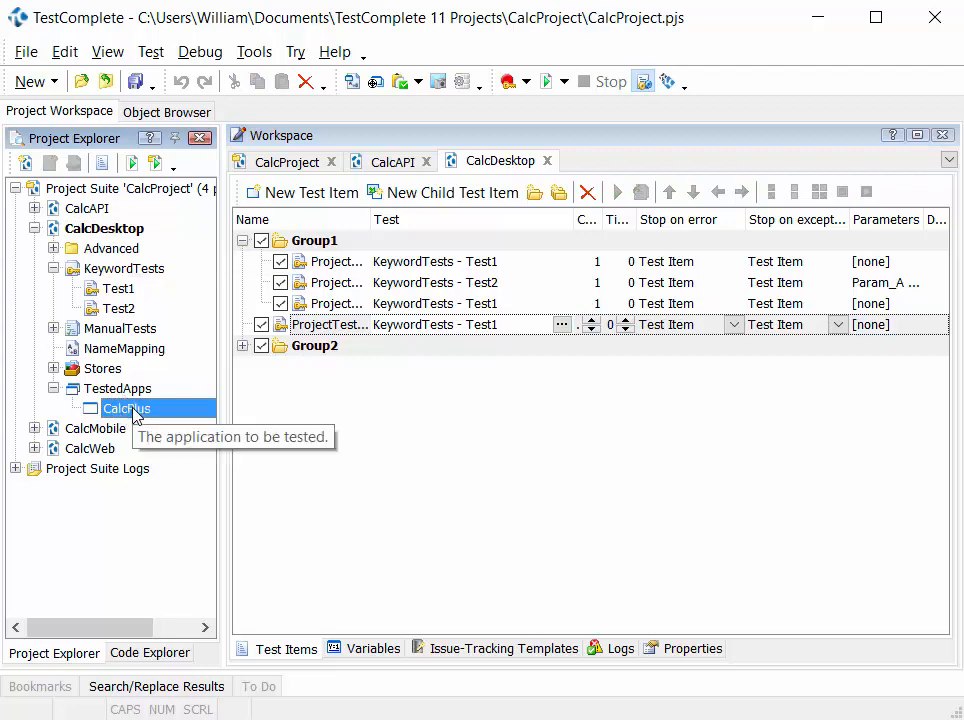
left_click(167, 111)
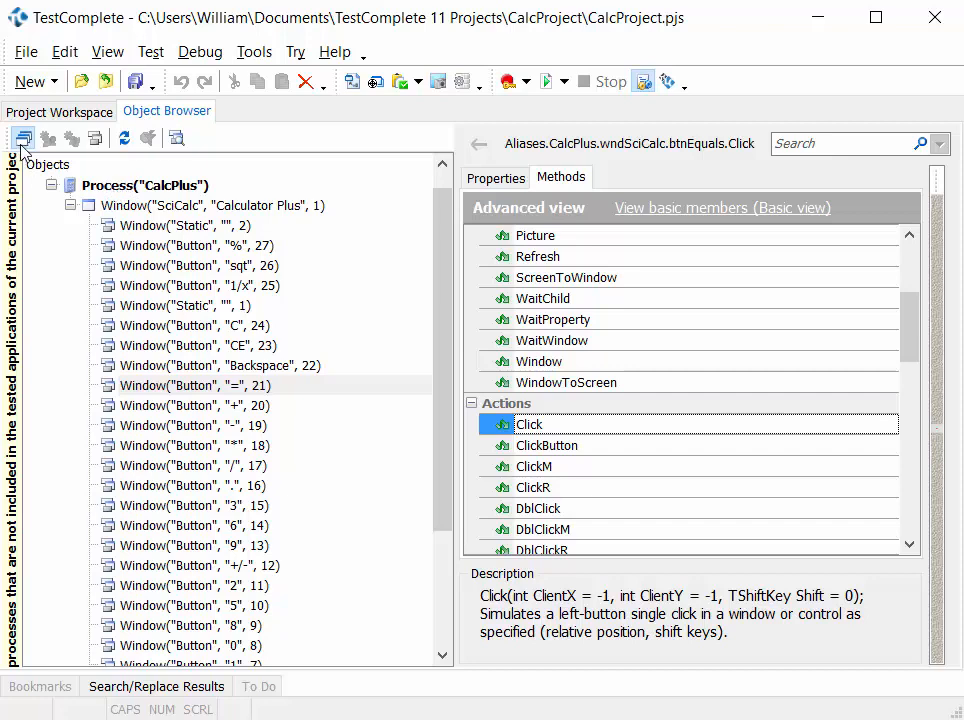
mouse_move(45, 178)
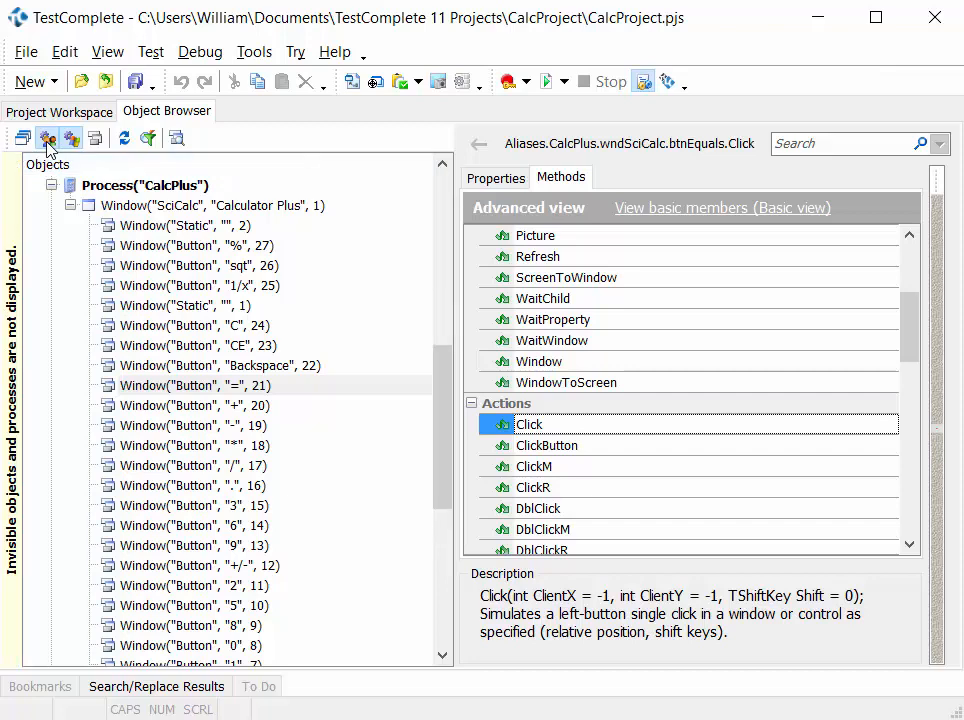
mouse_move(48, 138)
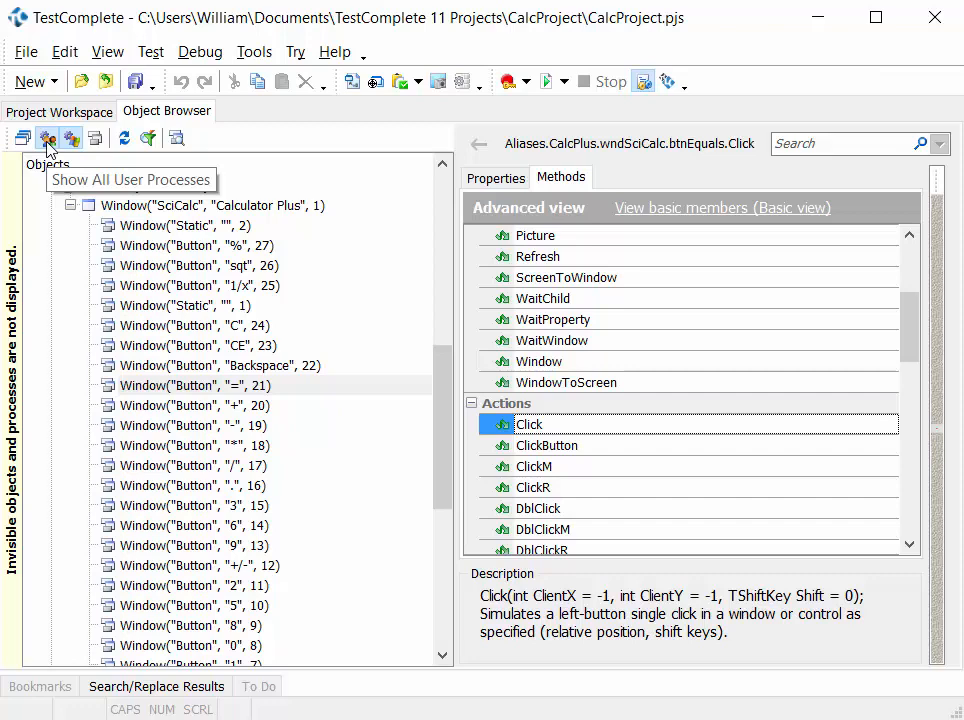
Turn on Show All User Processes and toggle Show System Processes in the object tree
left_click(47, 138)
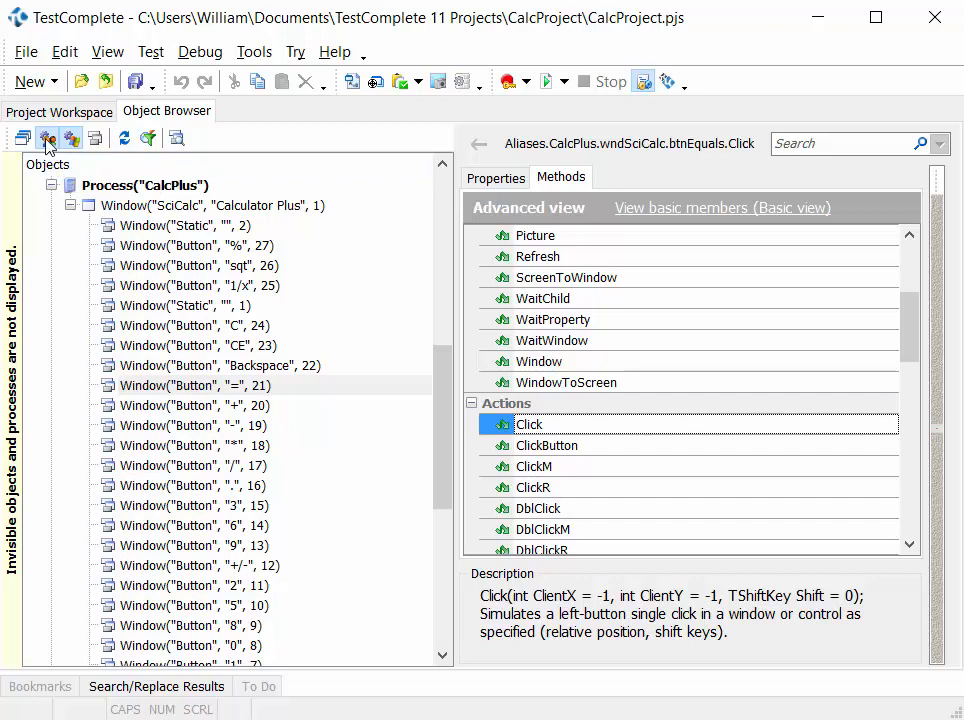
mouse_move(58, 165)
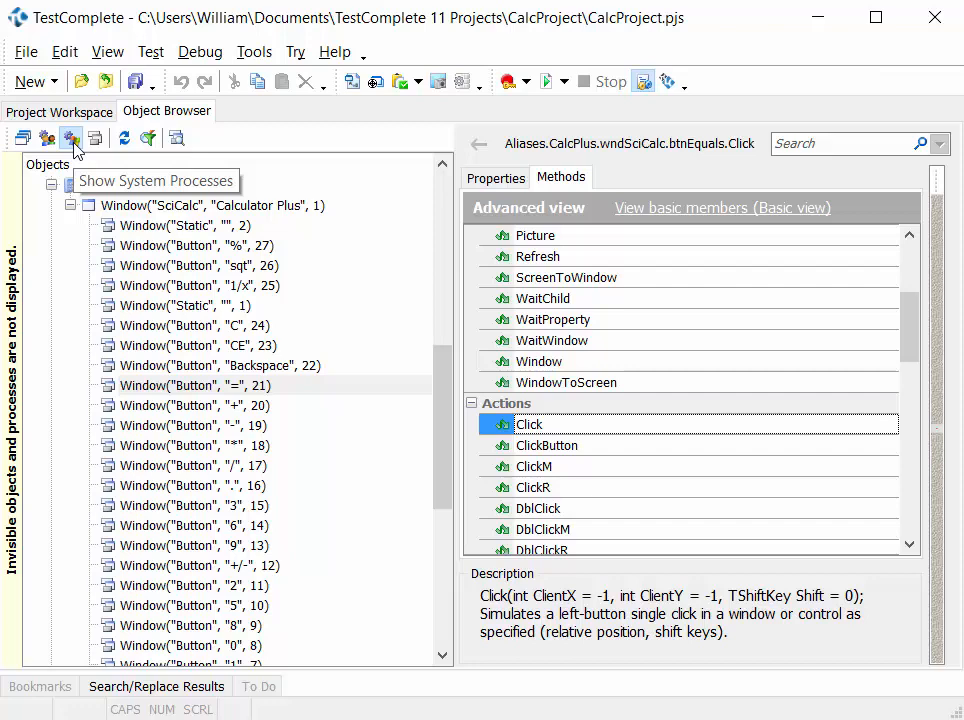
left_click(94, 138)
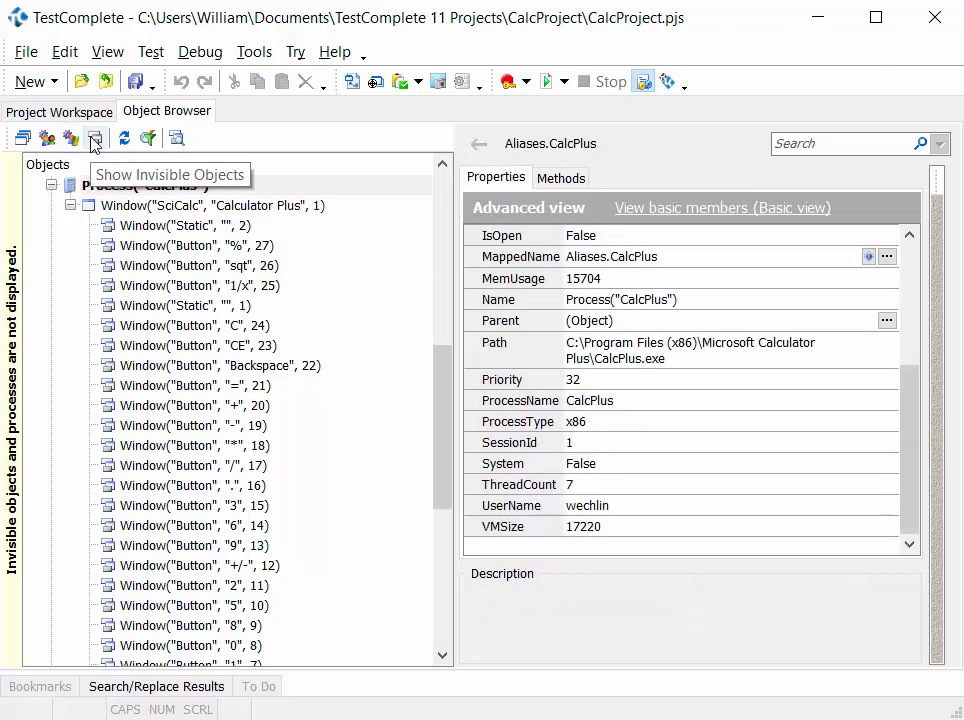
mouse_move(75, 155)
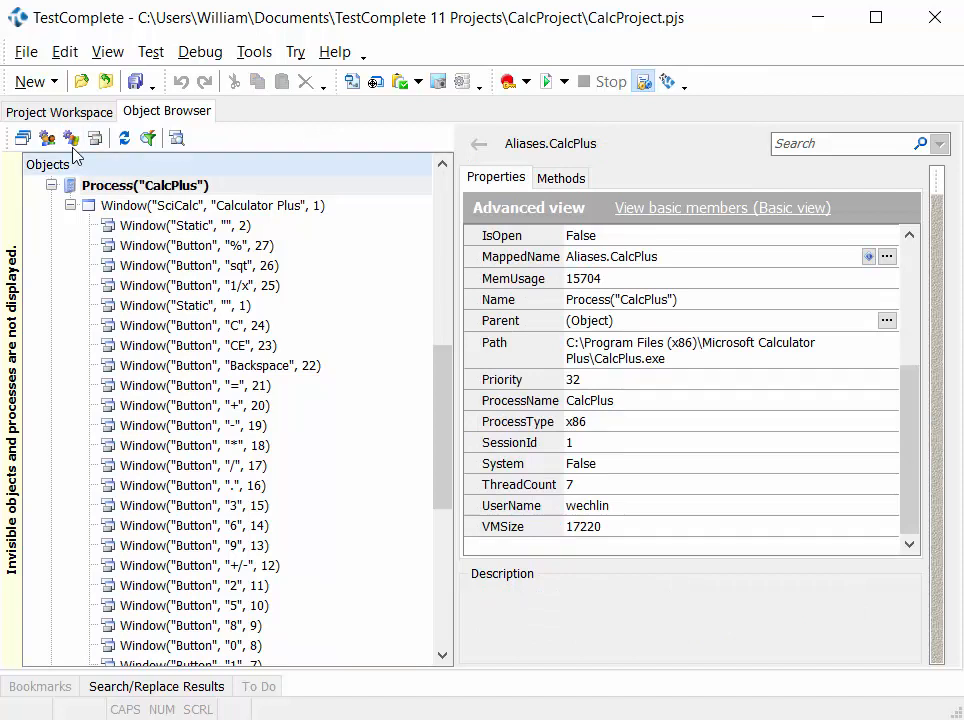
mouse_move(96, 138)
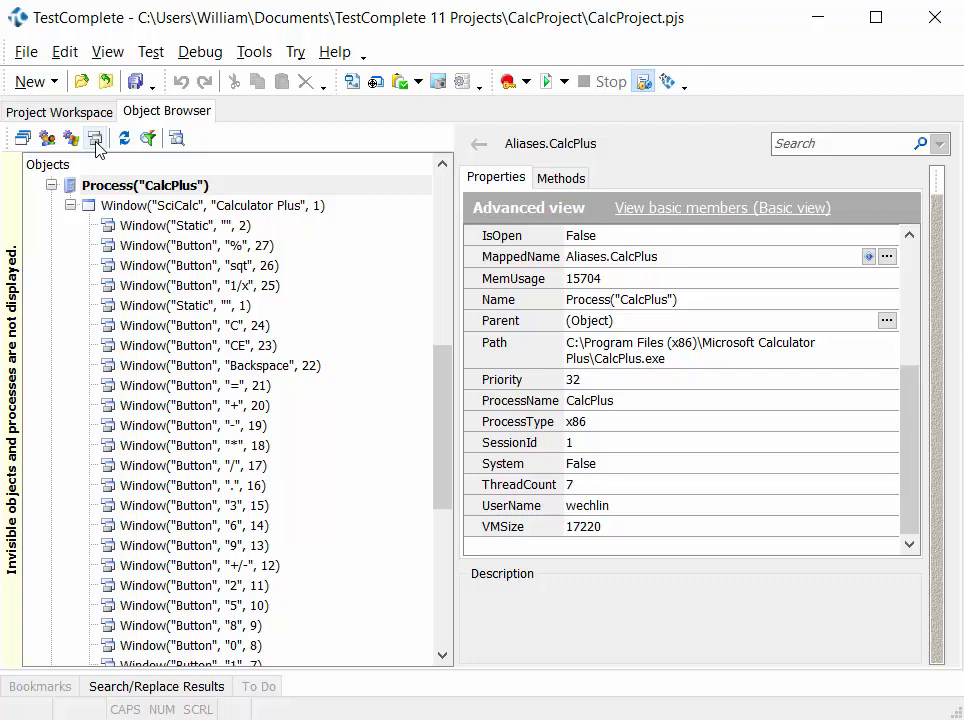
mouse_move(95, 188)
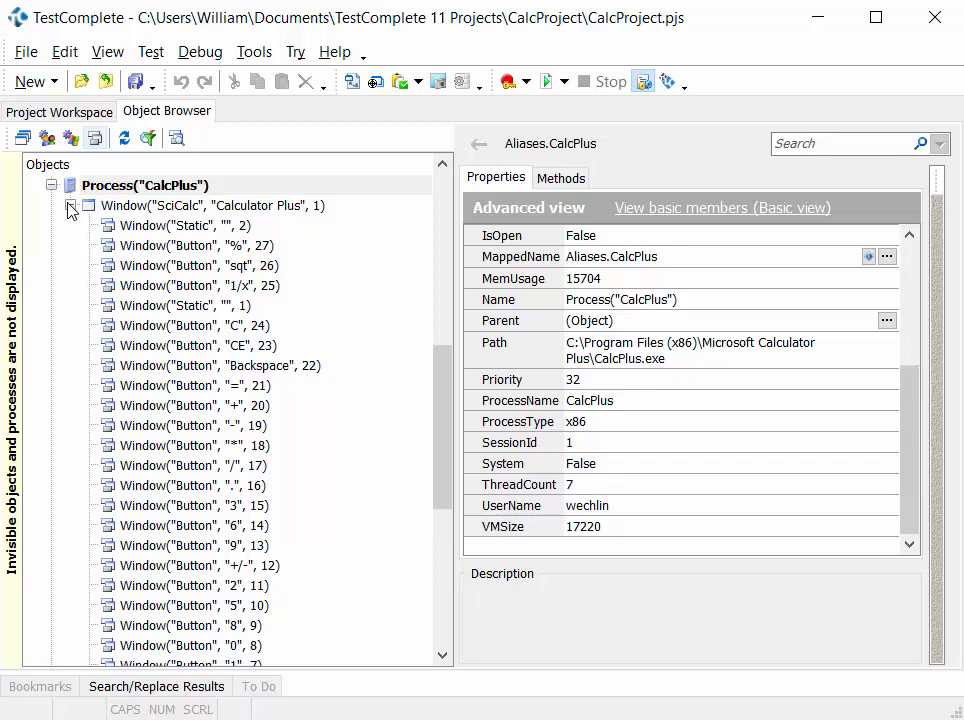
Reveal invisible objects and read the MSCTFIME UI window's Visible property, which is False
left_click(68, 206)
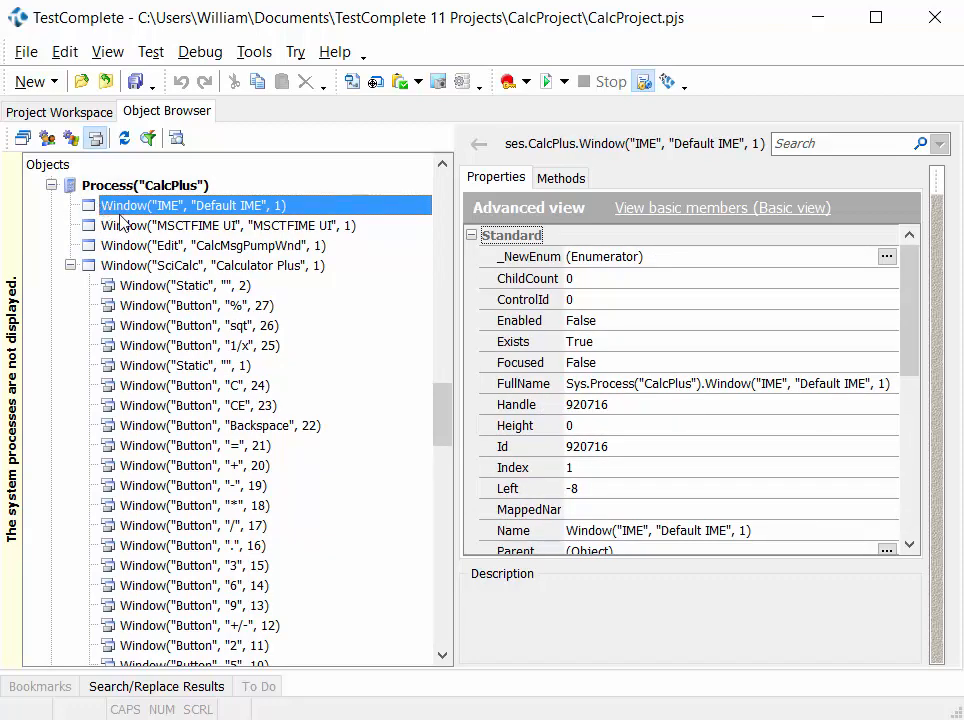
left_click(228, 225)
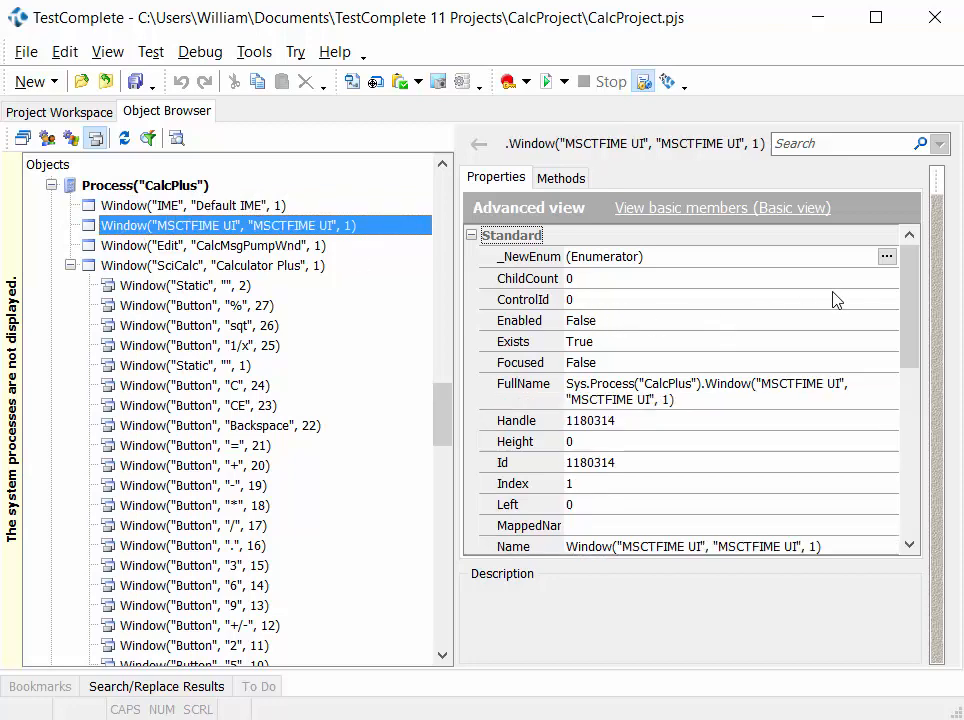
scroll("down", 3)
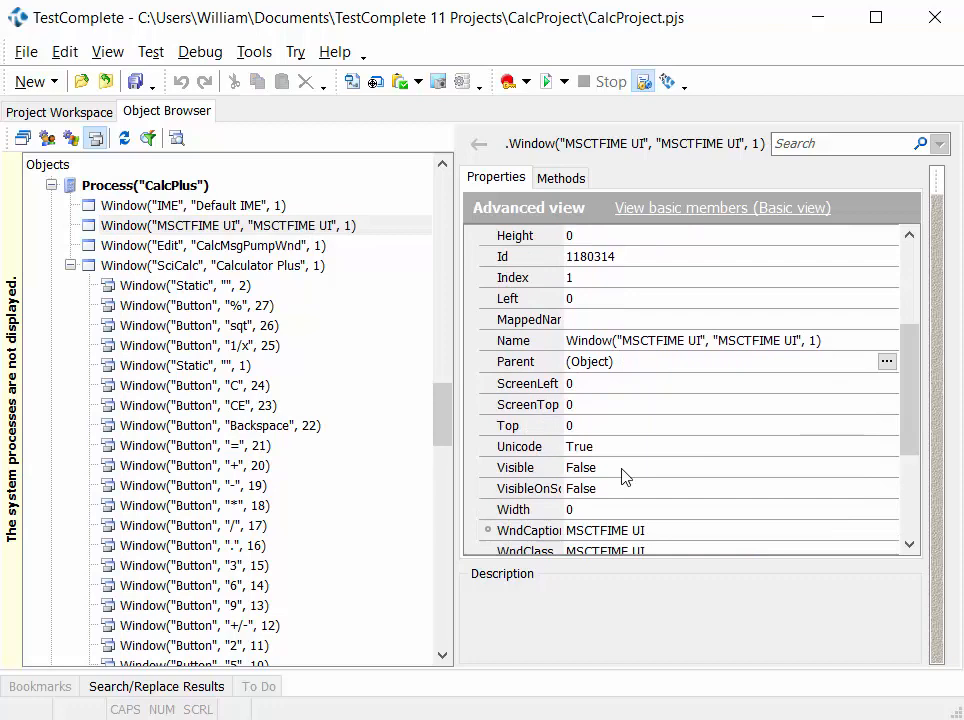
left_click(515, 467)
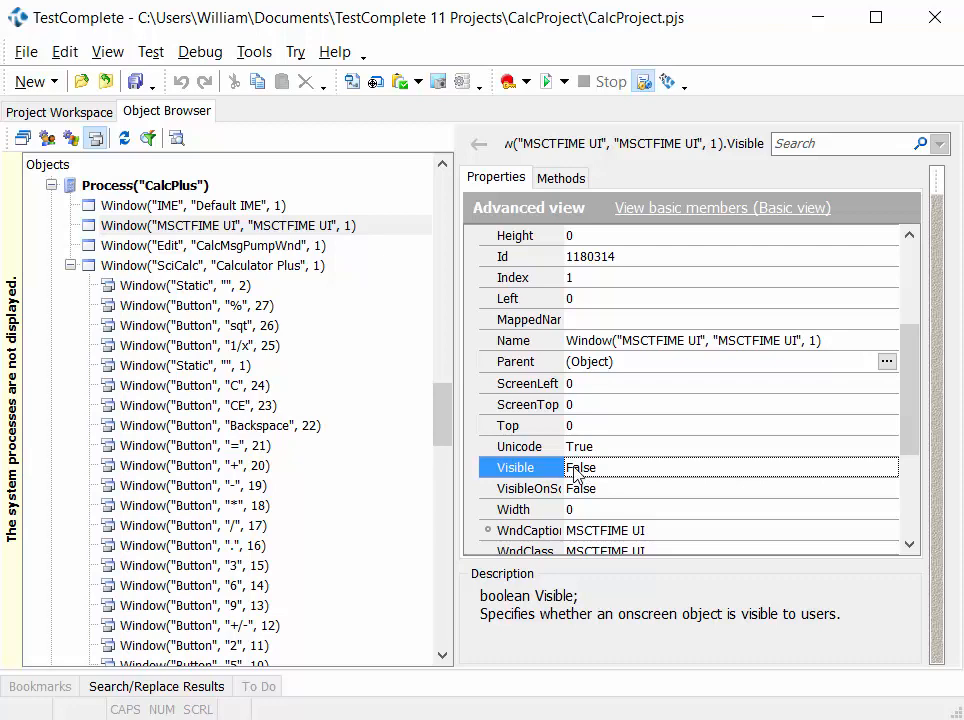
mouse_move(97, 138)
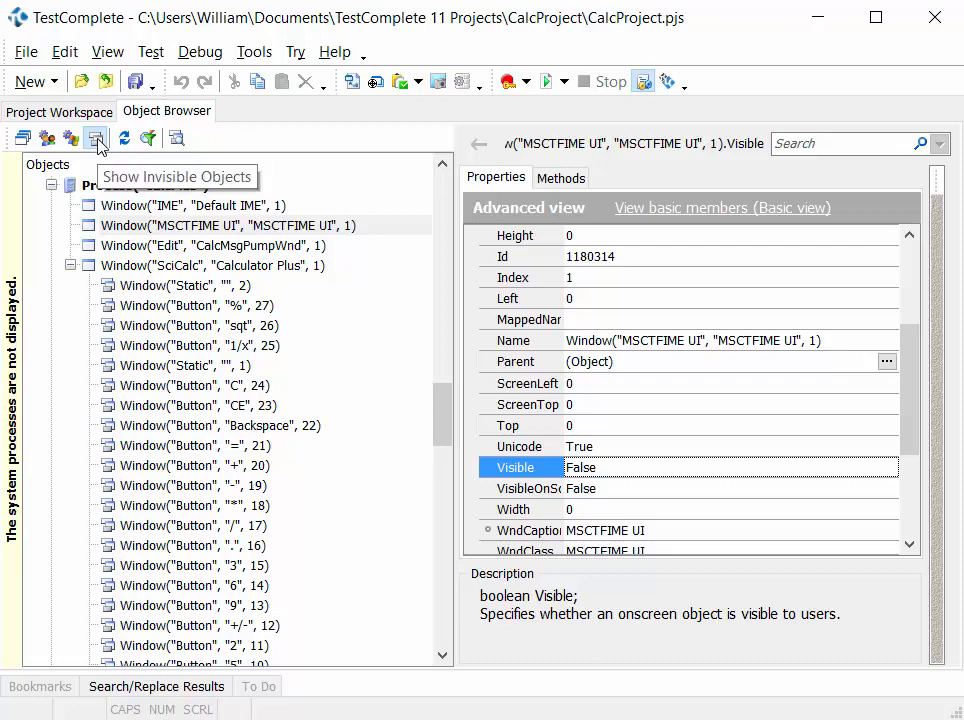
mouse_move(150, 270)
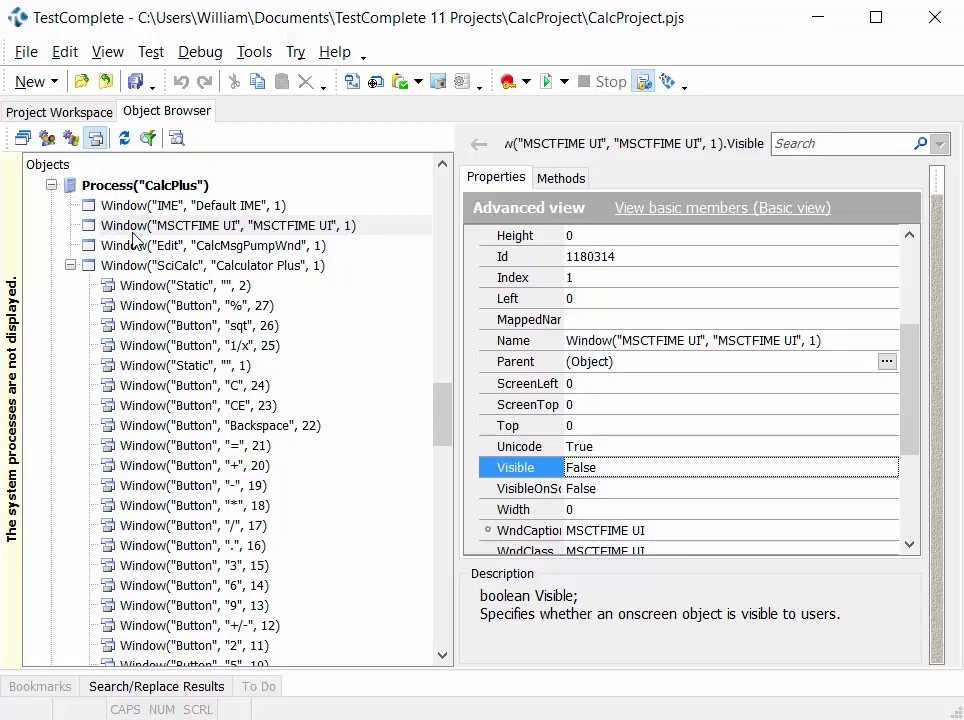
mouse_move(123, 138)
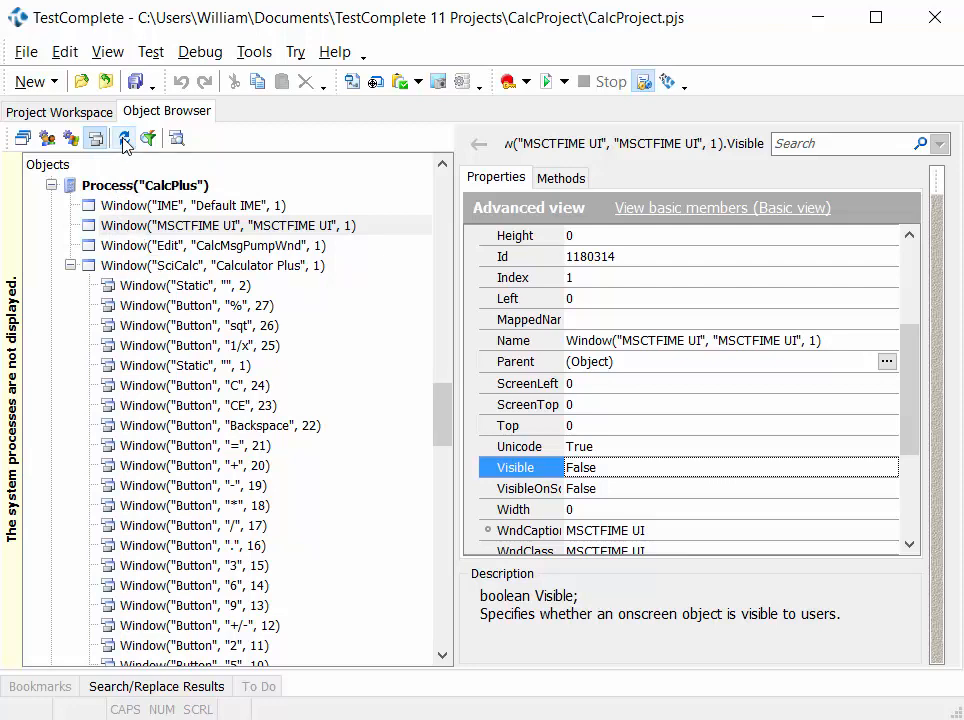
mouse_move(124, 138)
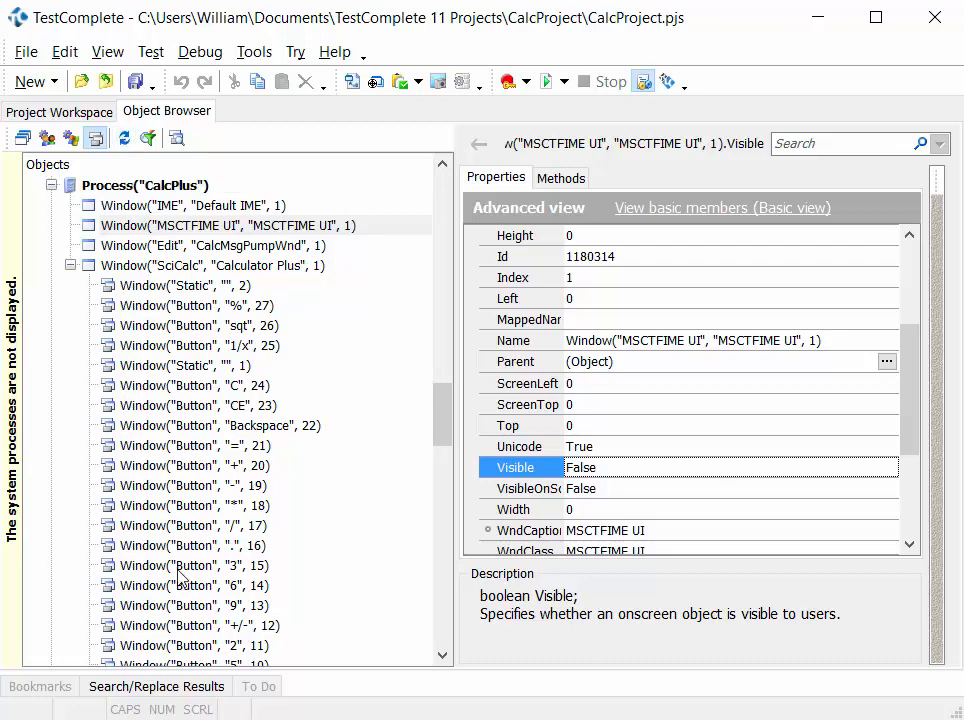
mouse_move(163, 608)
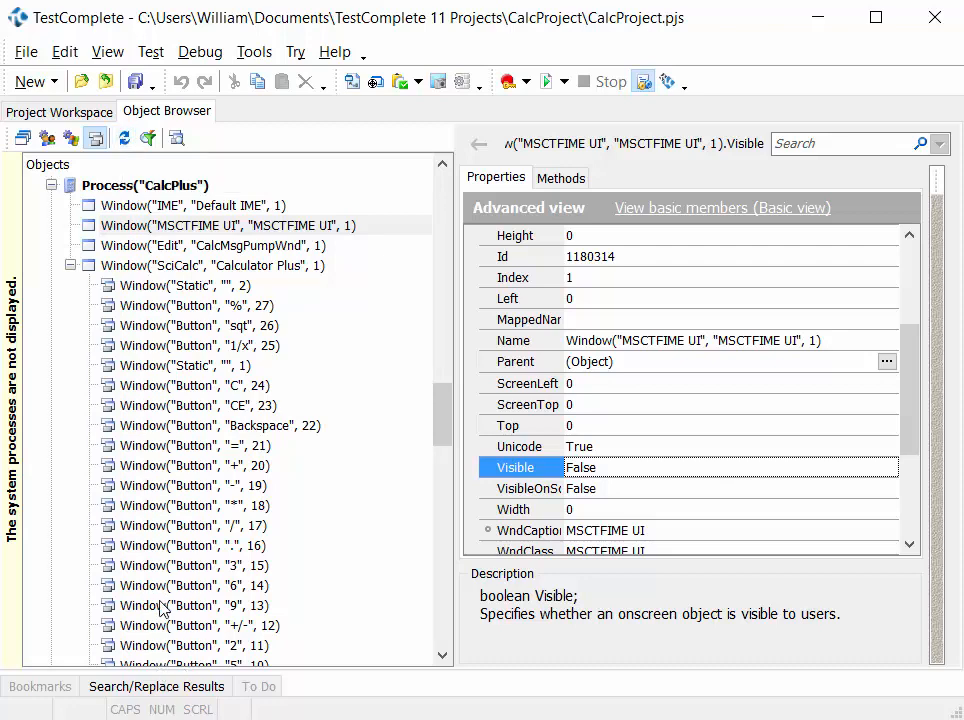
mouse_move(247, 608)
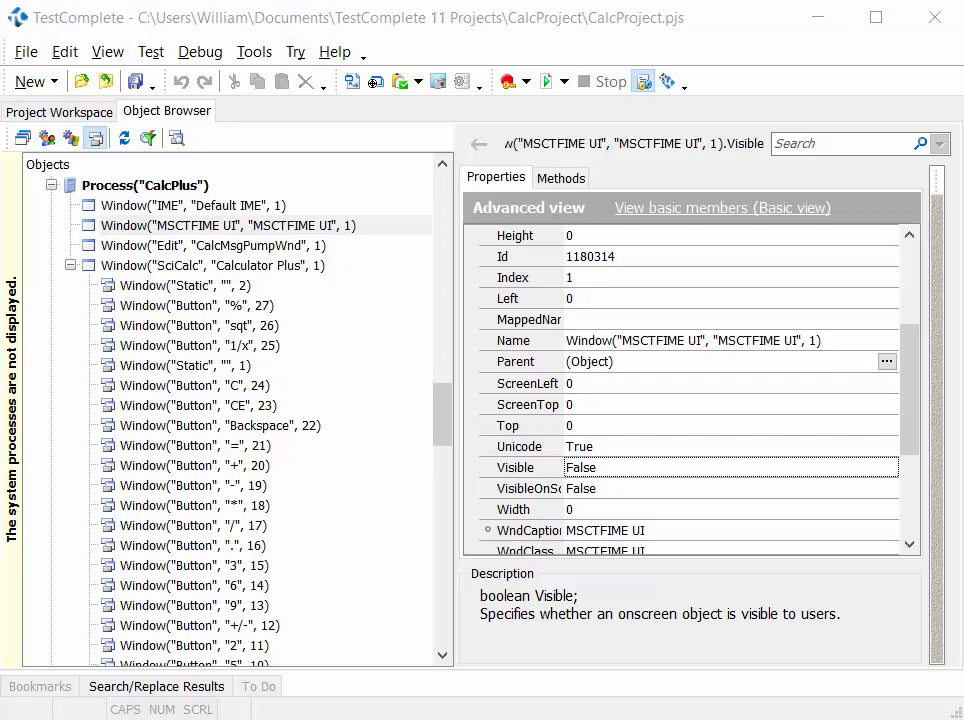
mouse_move(185, 349)
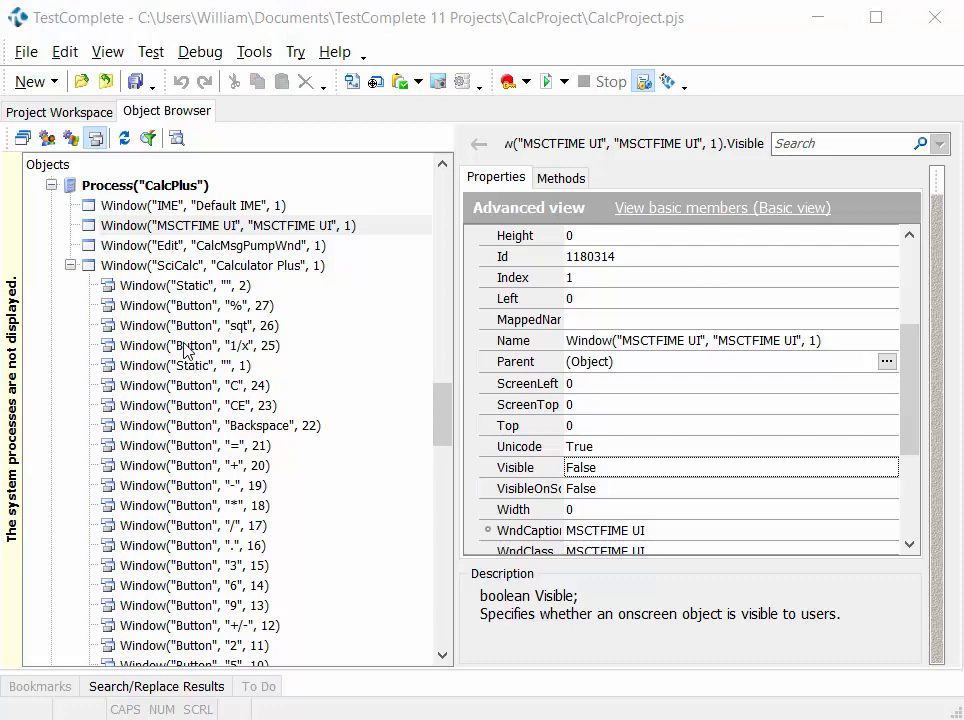
right_click(185, 345)
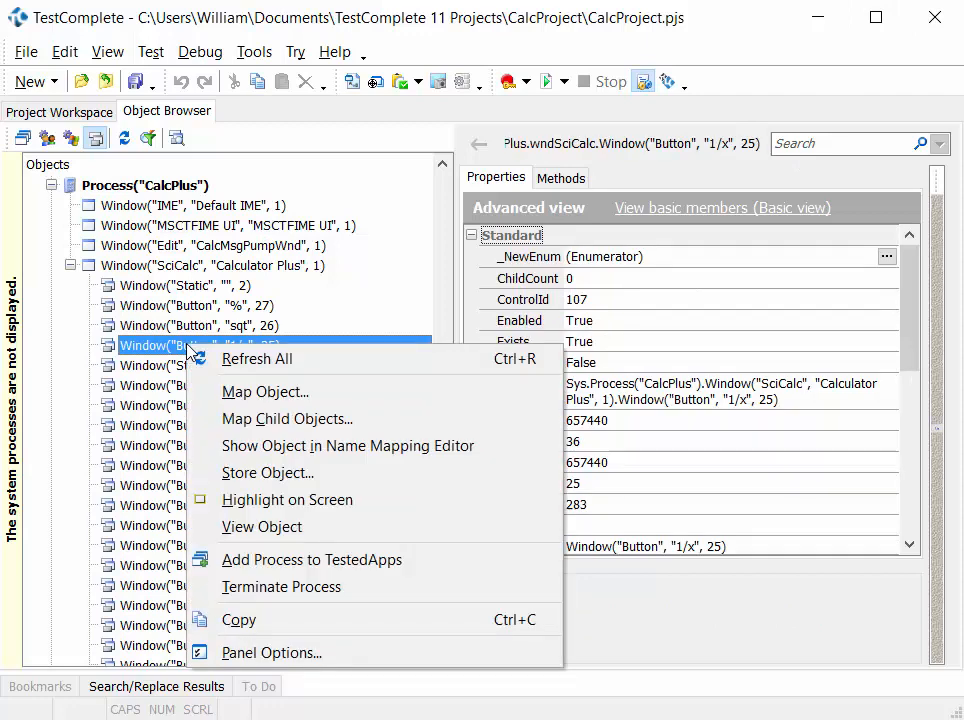
mouse_move(267, 620)
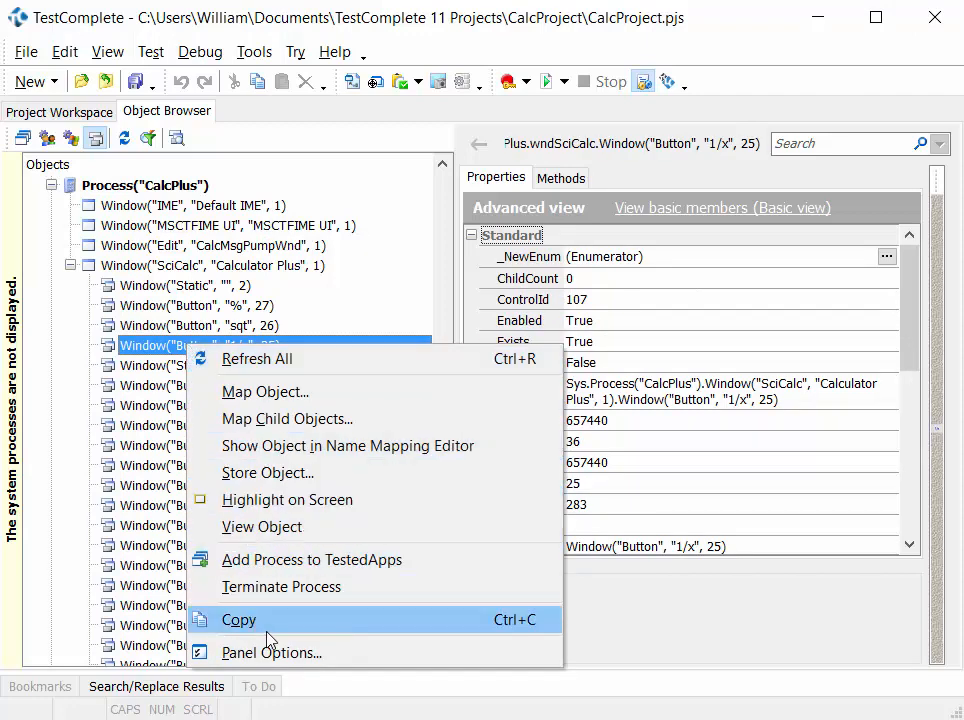
mouse_move(287, 500)
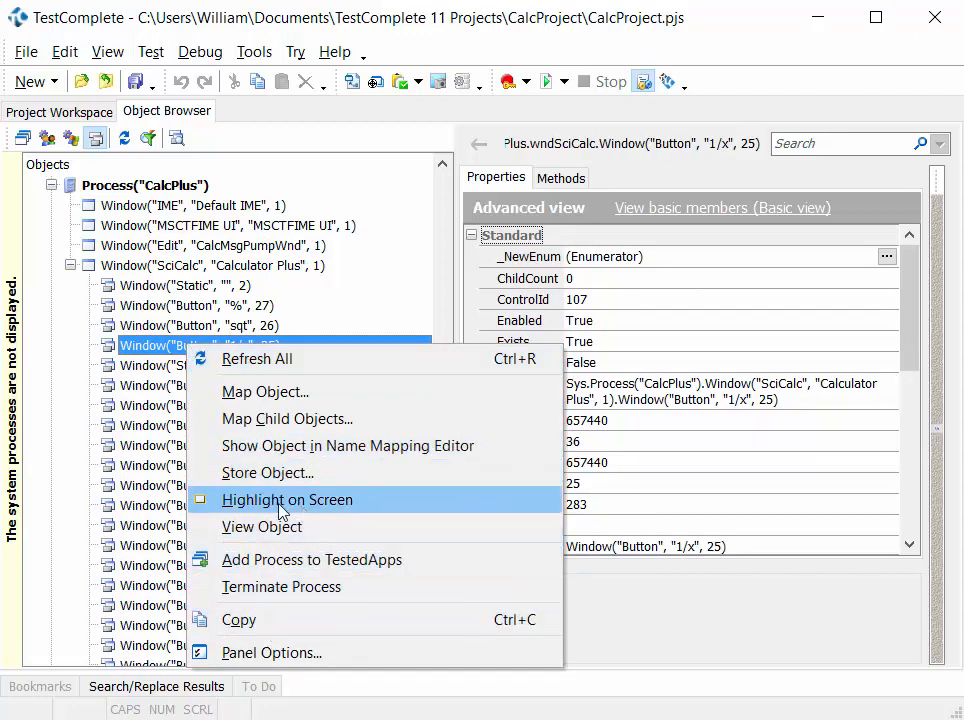
mouse_move(278, 358)
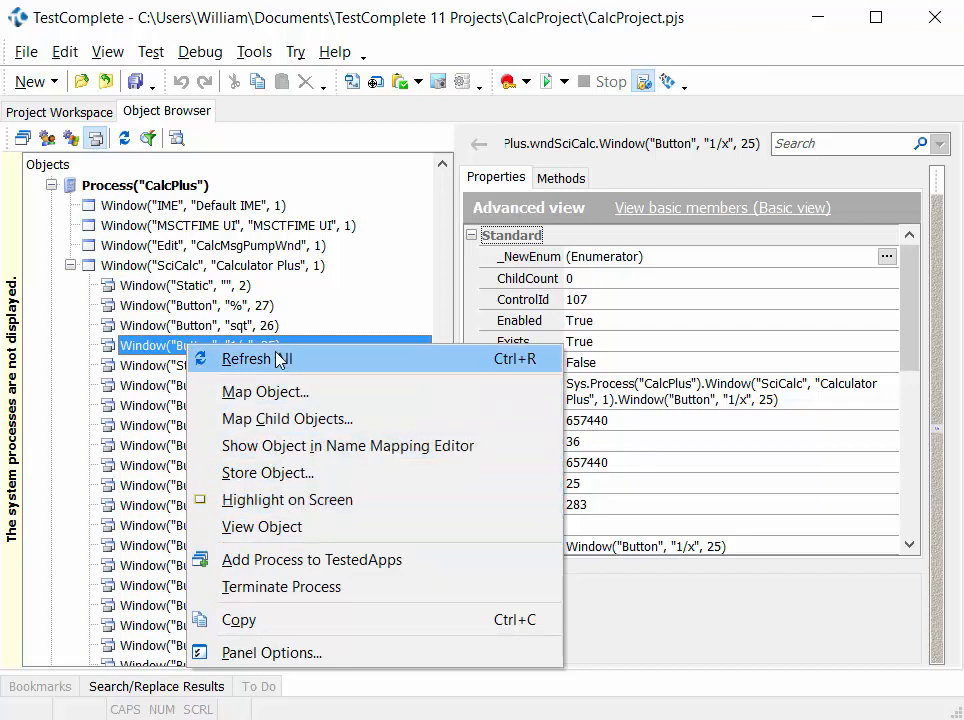
mouse_move(311, 559)
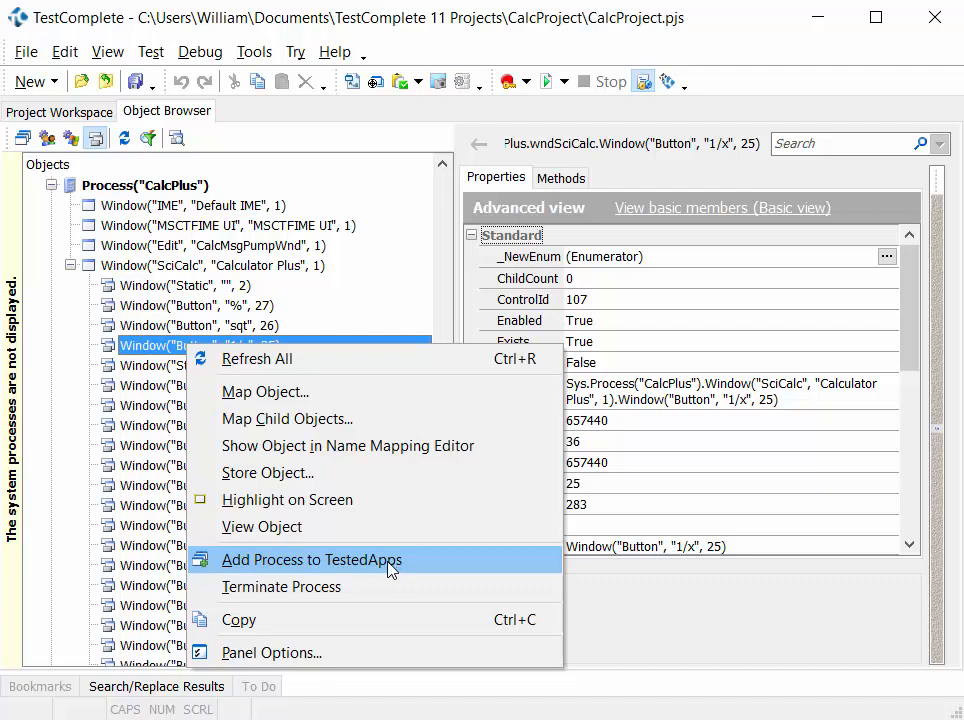
mouse_move(296, 594)
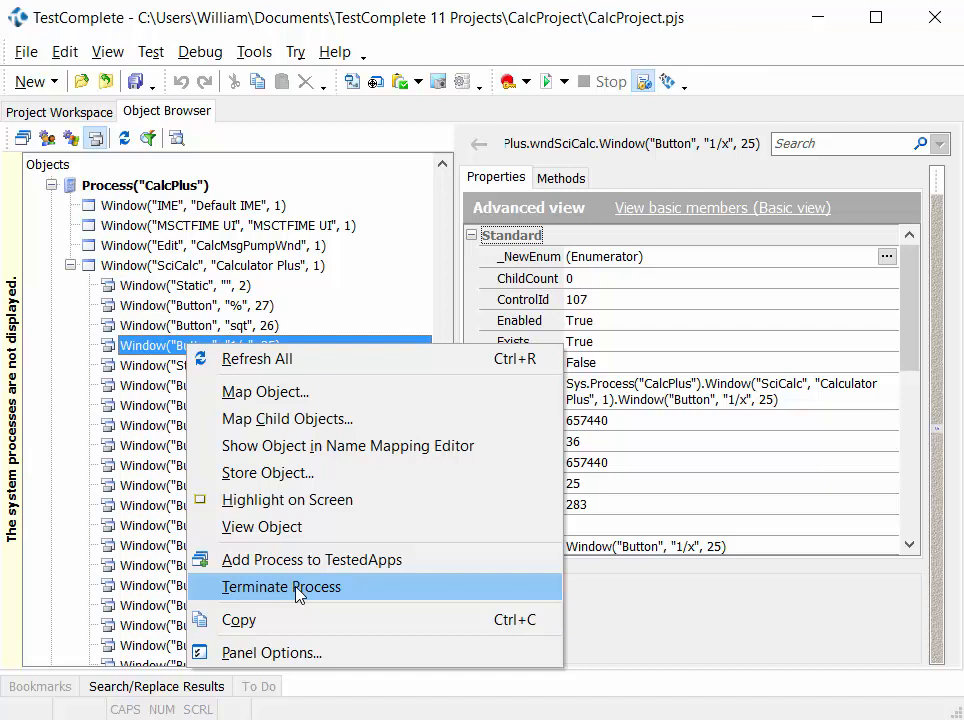
mouse_move(313, 601)
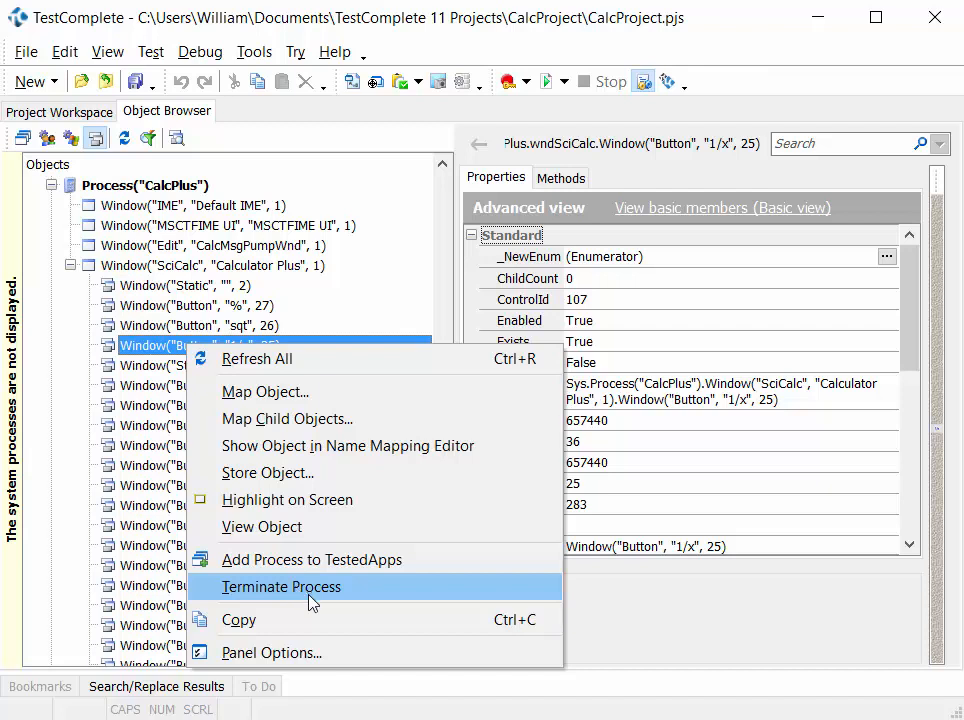
mouse_move(135, 363)
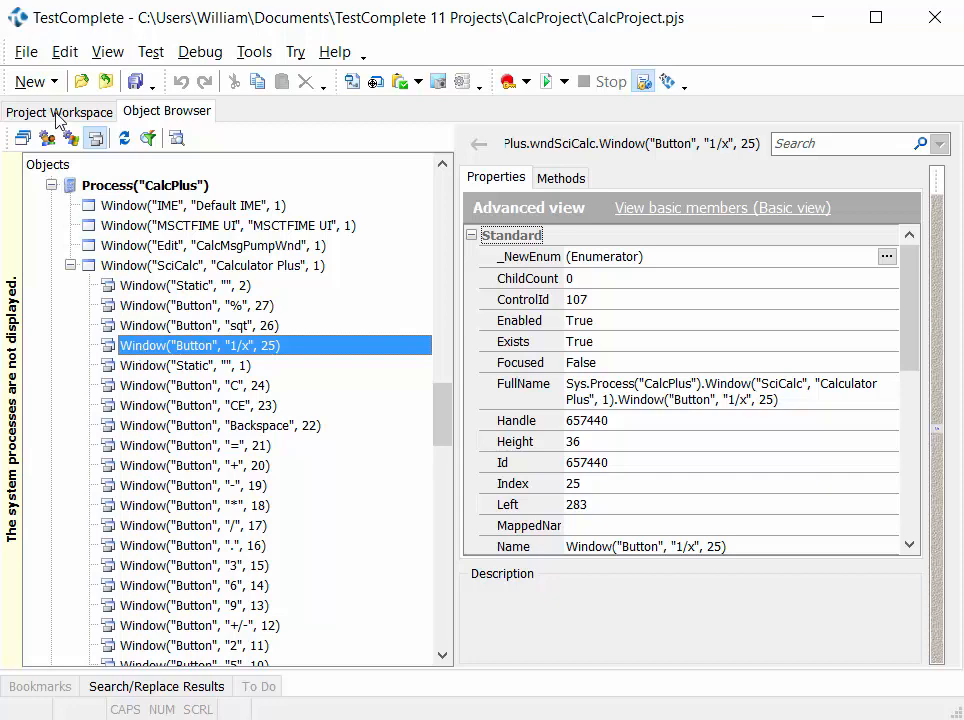
Open the Test1 keyword test from the project workspace and select its first button-5 click step
left_click(59, 112)
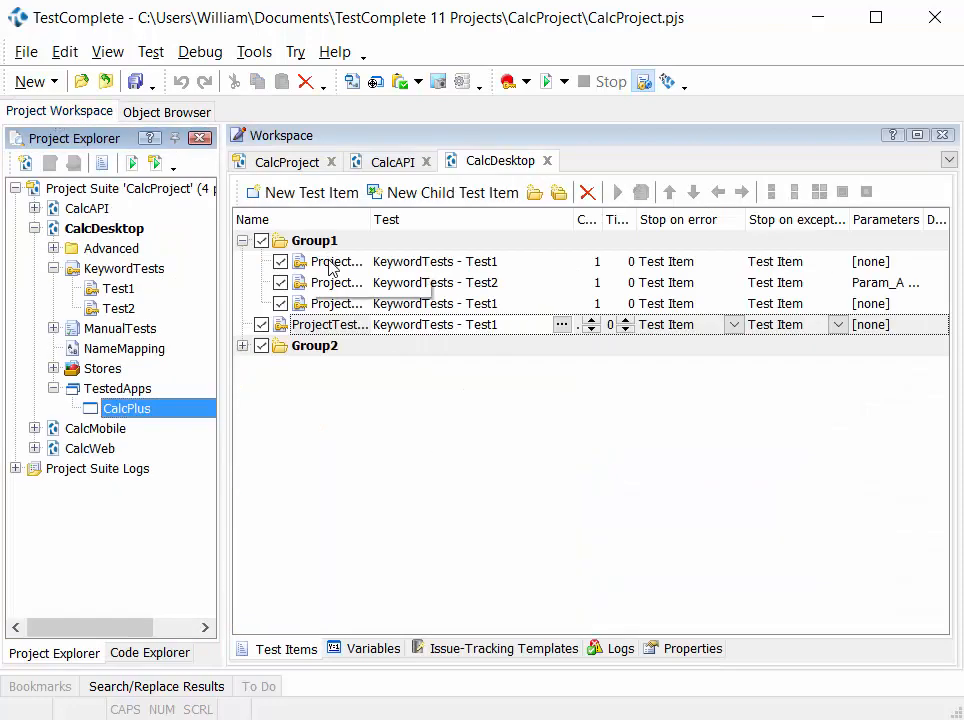
left_click(119, 288)
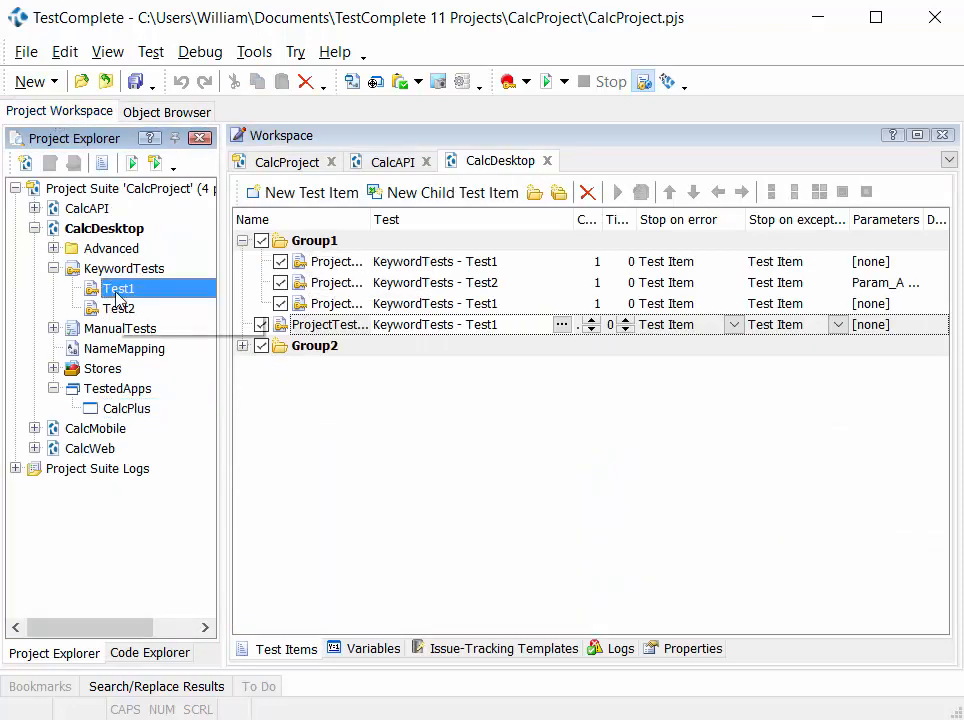
double_click(119, 288)
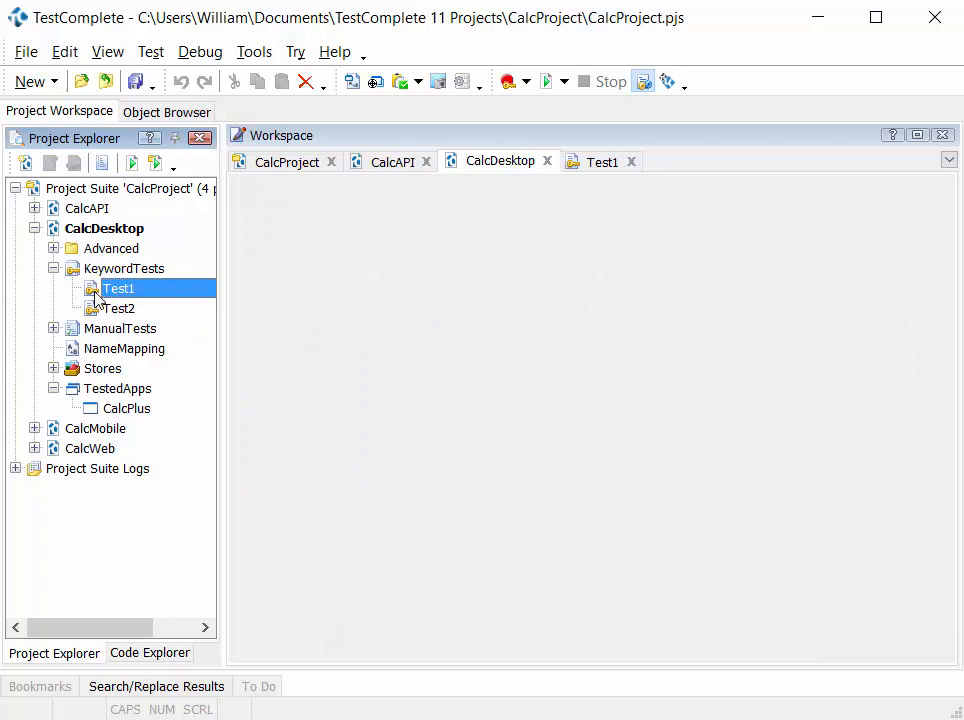
double_click(119, 288)
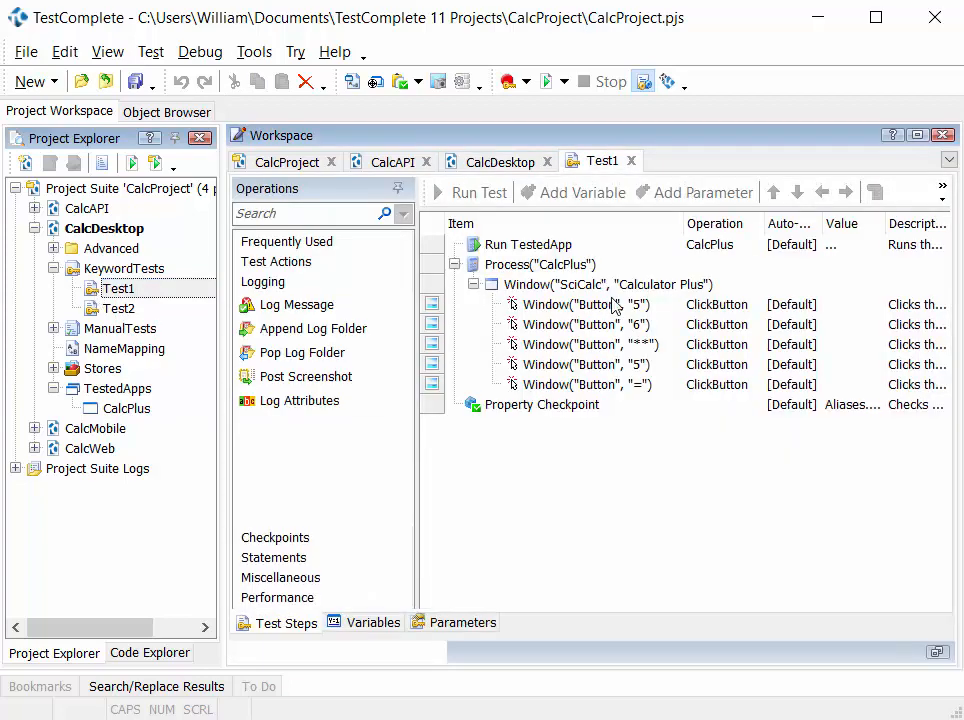
left_click(588, 304)
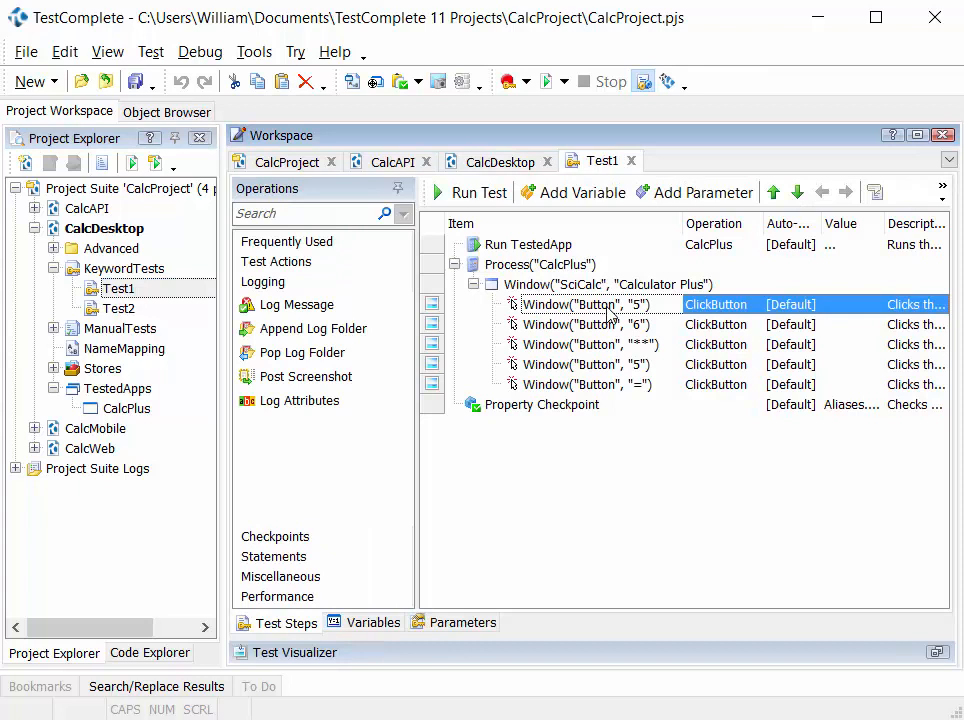
mouse_move(618, 320)
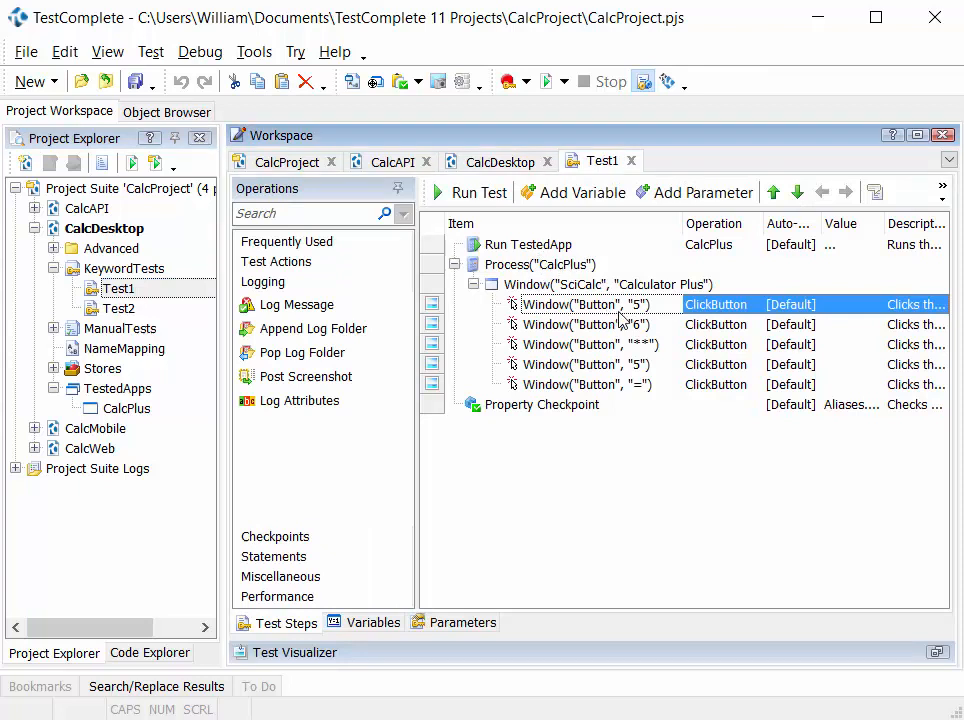
mouse_move(675, 318)
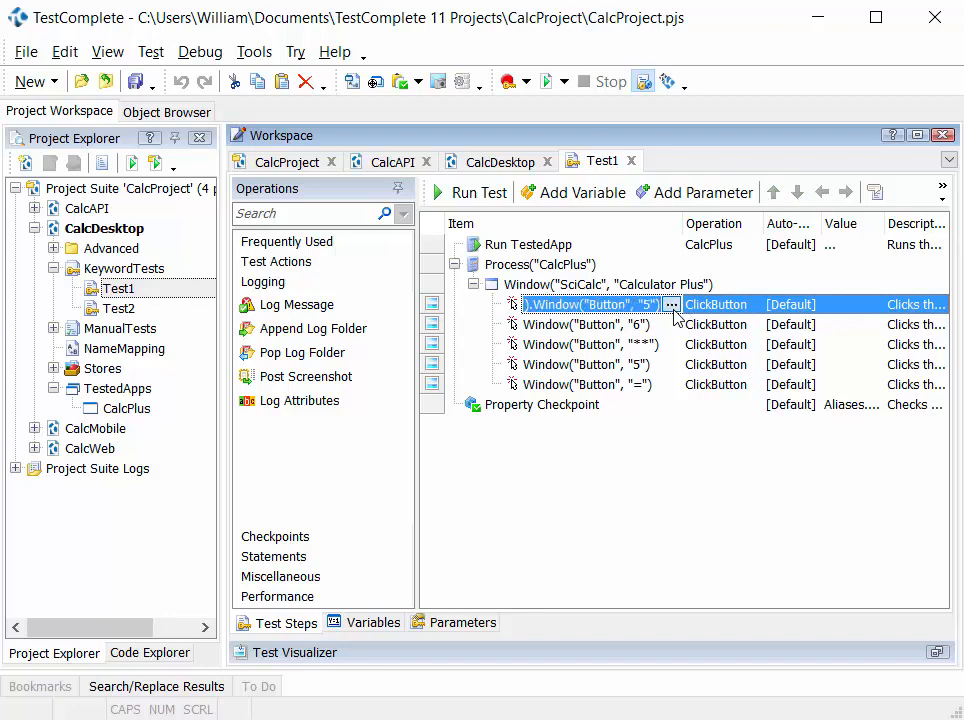
left_click(672, 304)
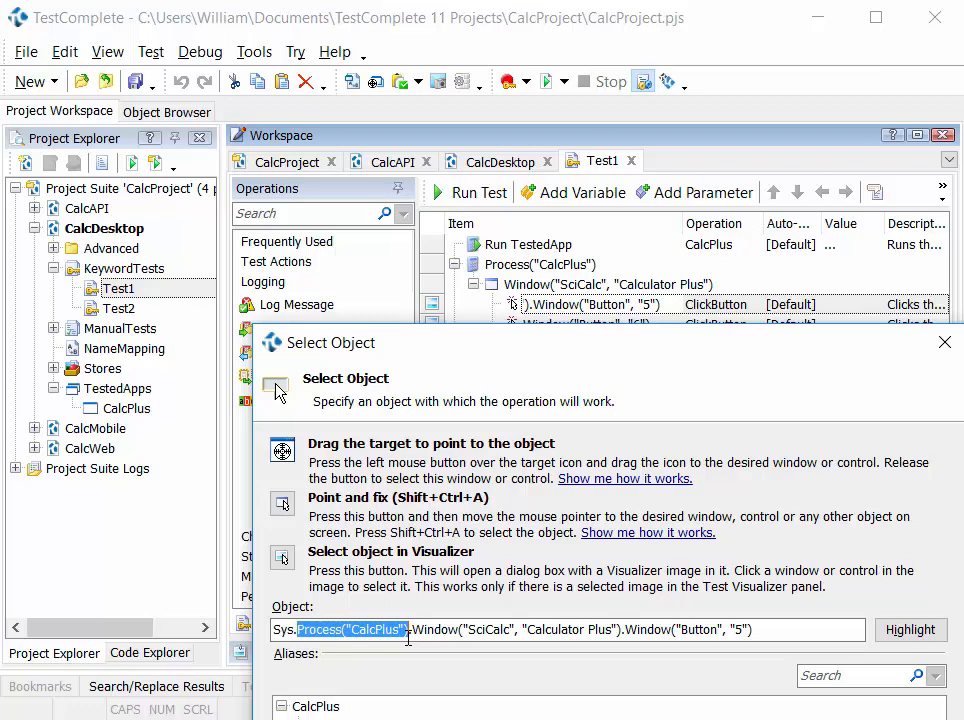
mouse_move(445, 477)
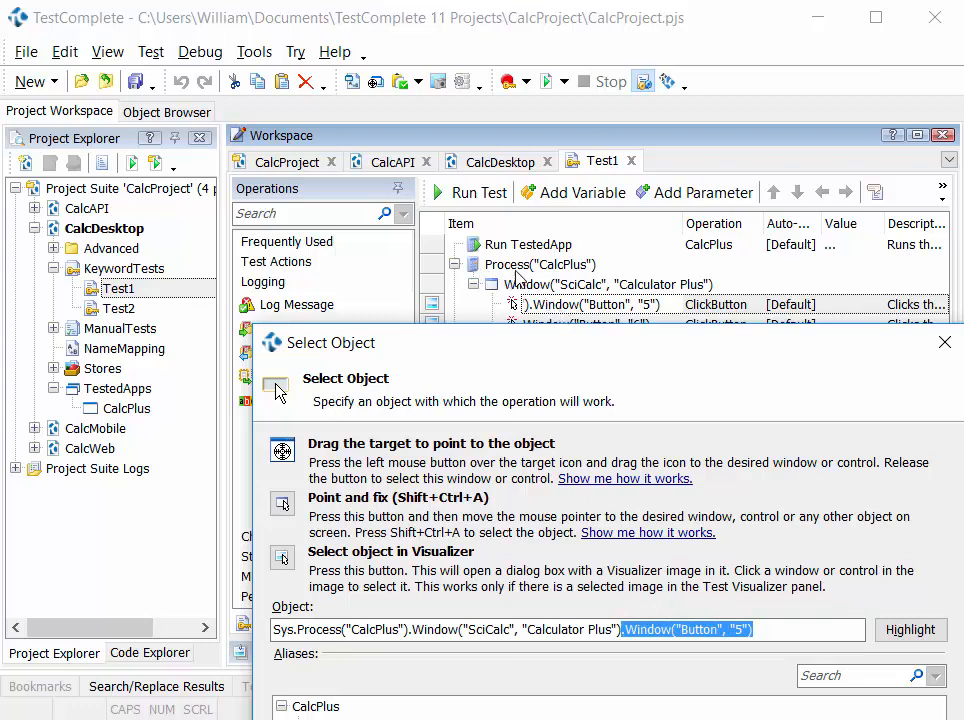
mouse_move(640, 585)
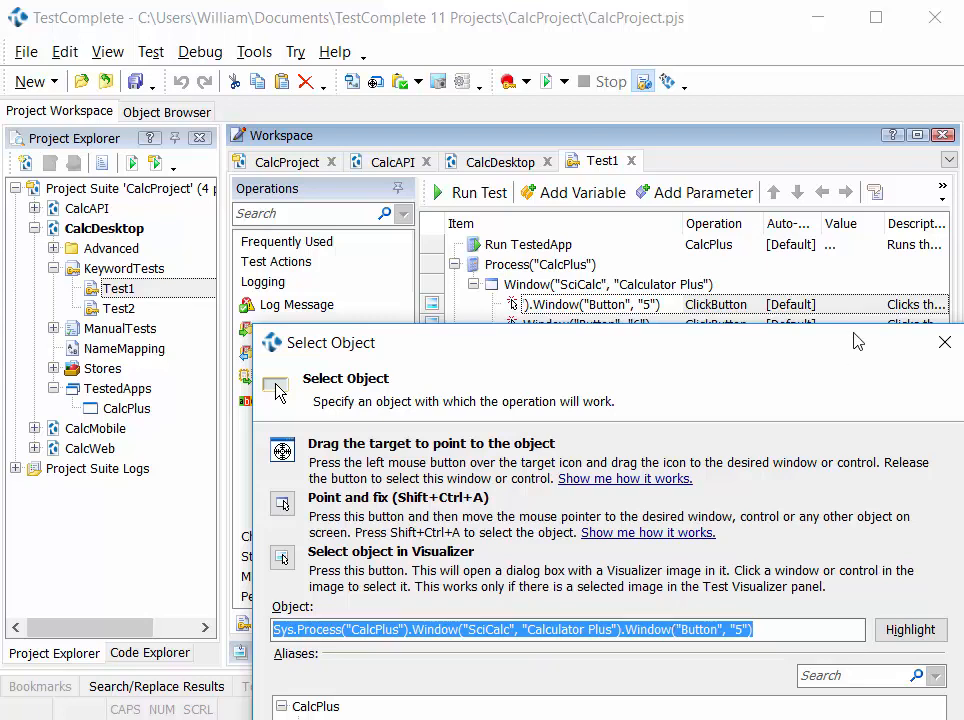
left_click(944, 342)
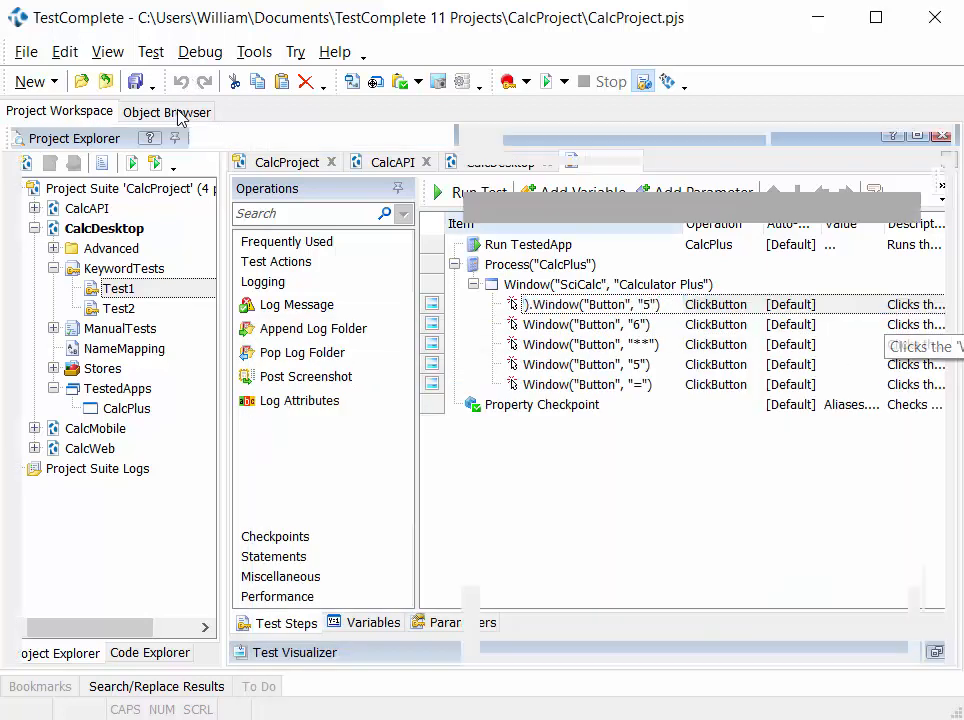
Back in the Object Browser, open the 1/x button's FullName value as editable text
left_click(166, 111)
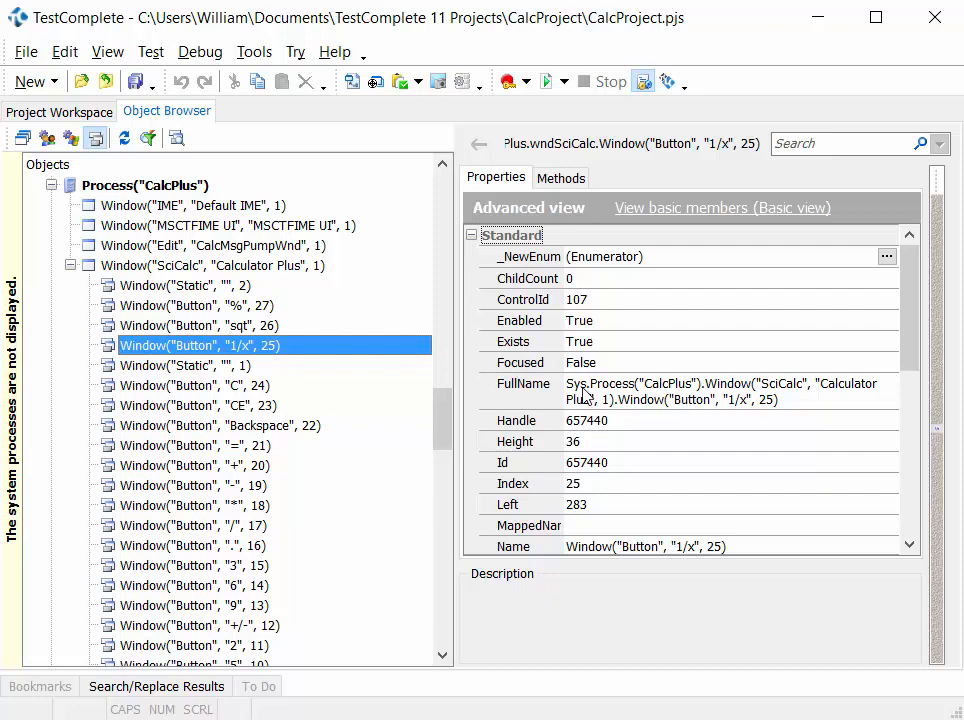
mouse_move(627, 398)
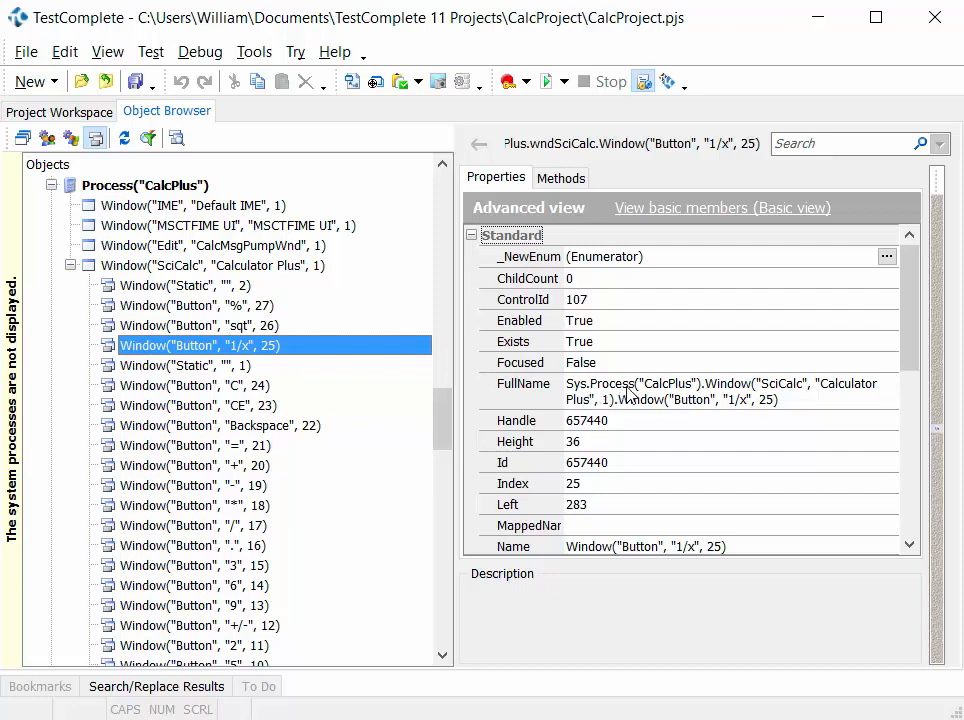
left_click(521, 390)
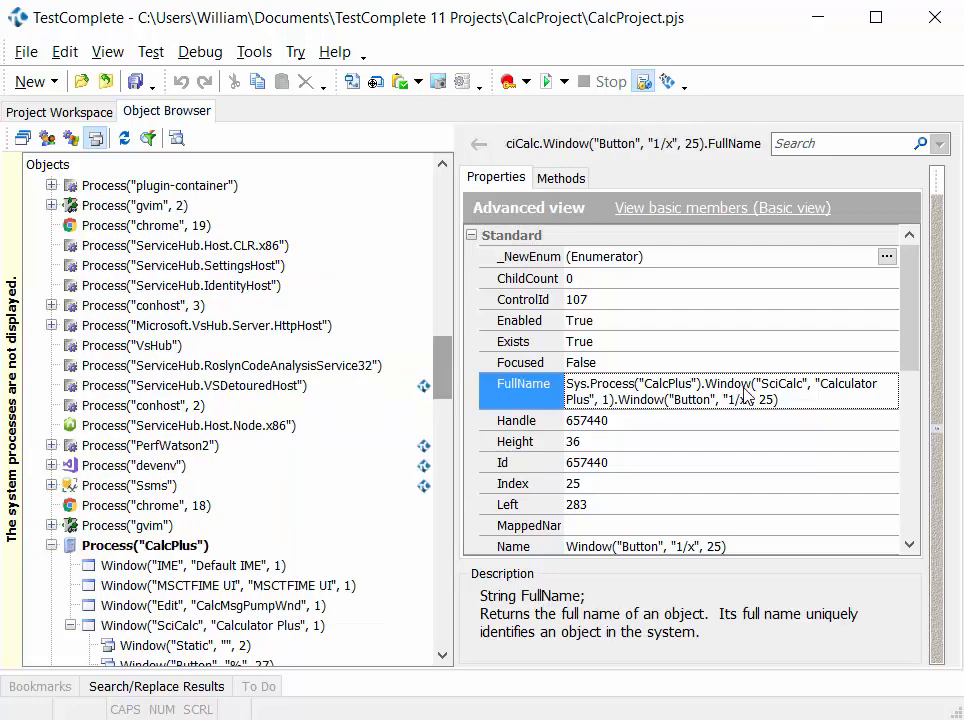
double_click(730, 384)
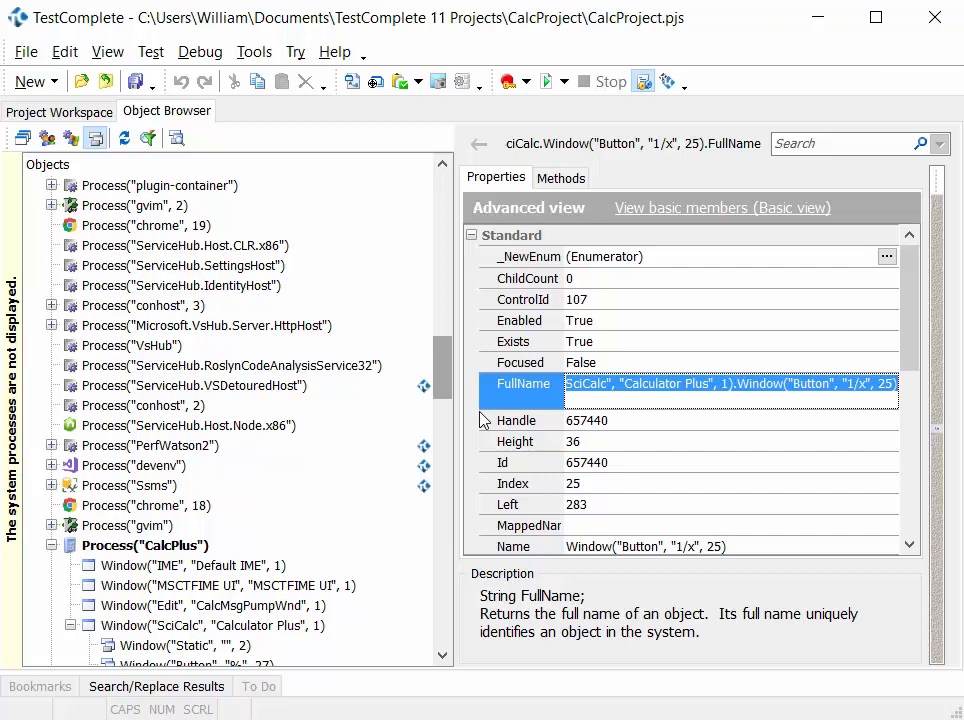
mouse_move(525, 435)
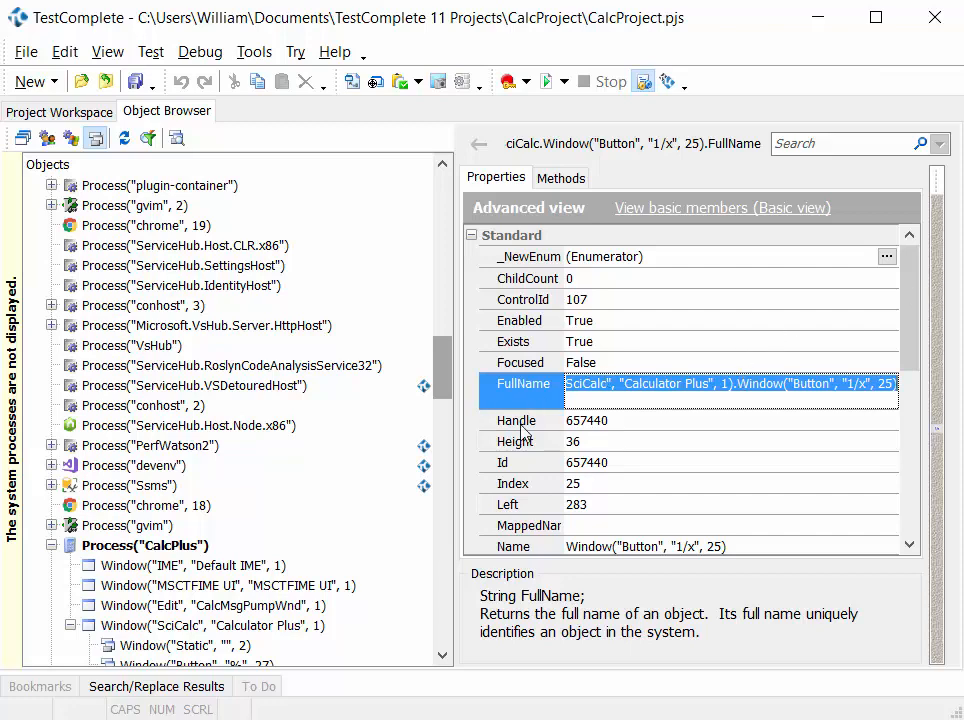
Examine the Backspace button's FullName path, then return to the Test1 keyword test
left_click(200, 425)
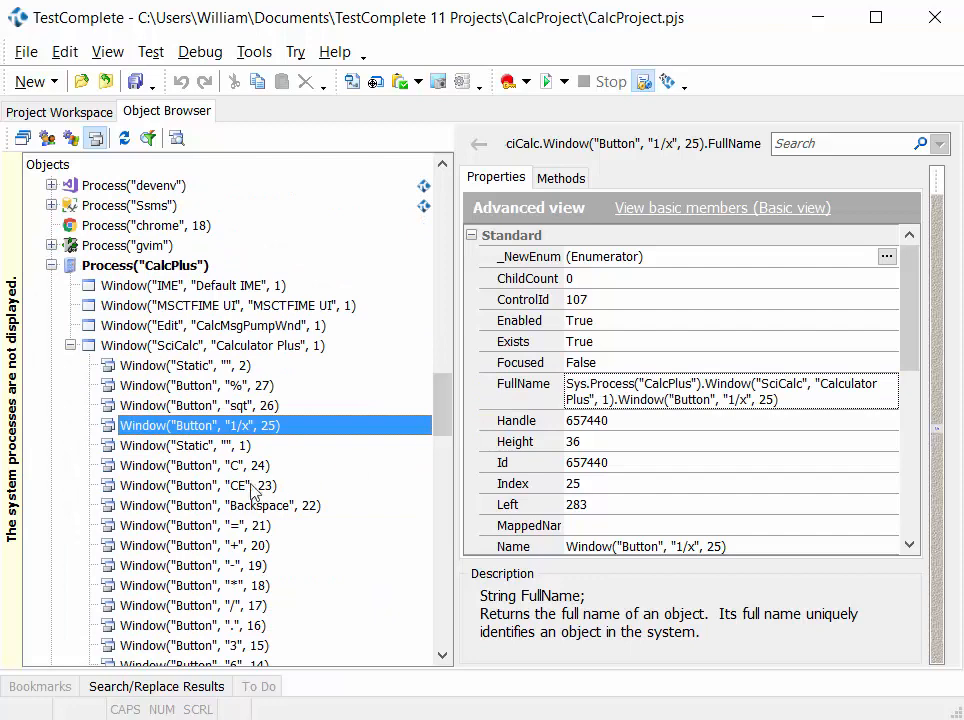
left_click(219, 505)
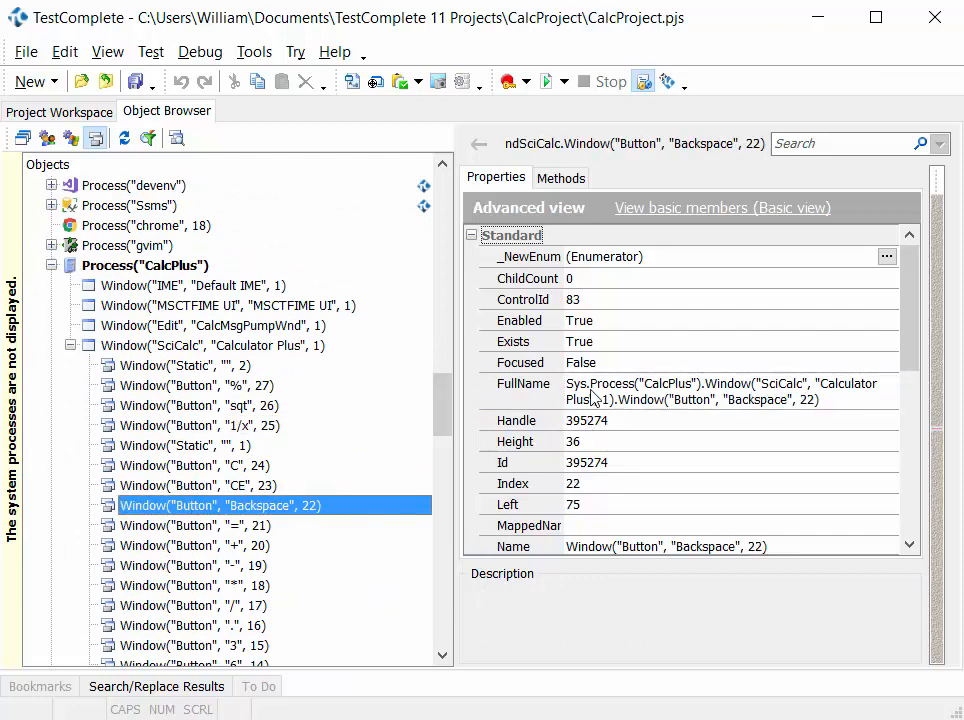
left_click(523, 383)
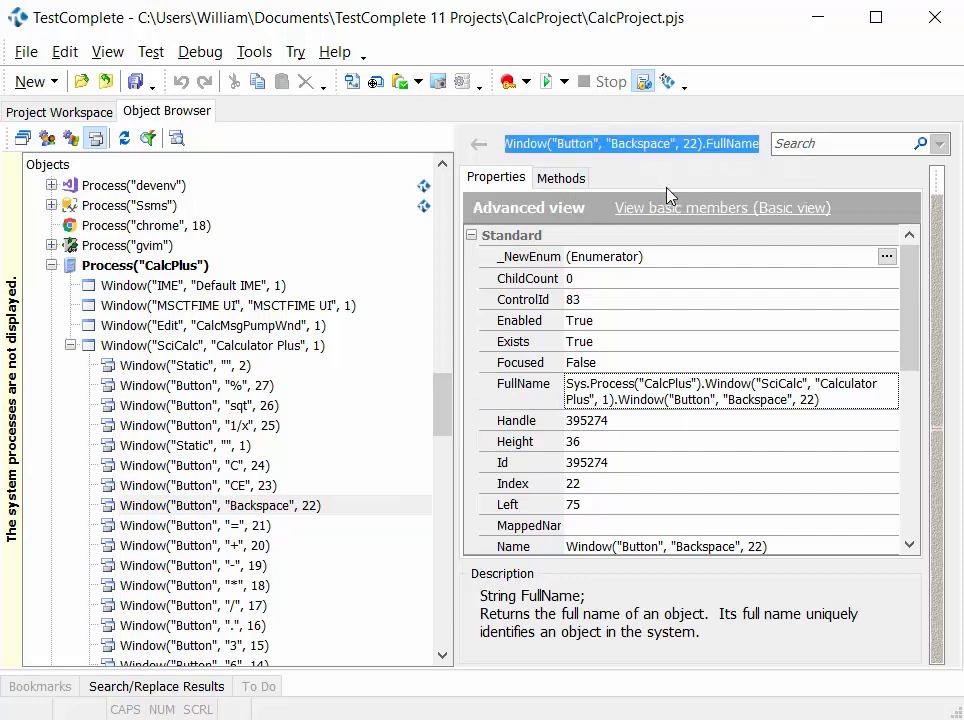
mouse_move(698, 398)
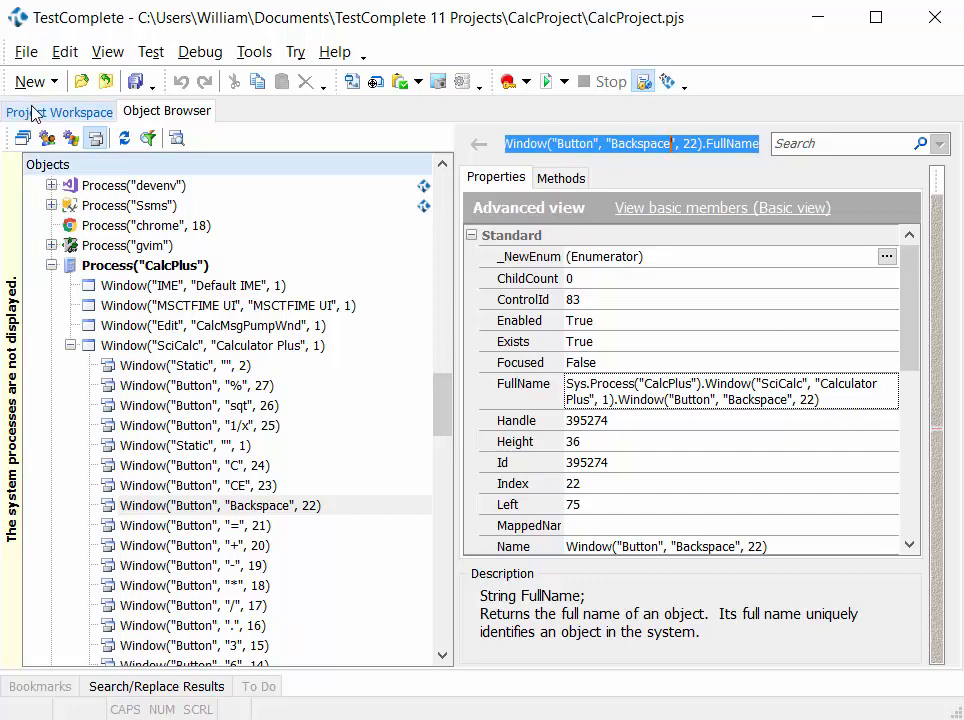
left_click(36, 112)
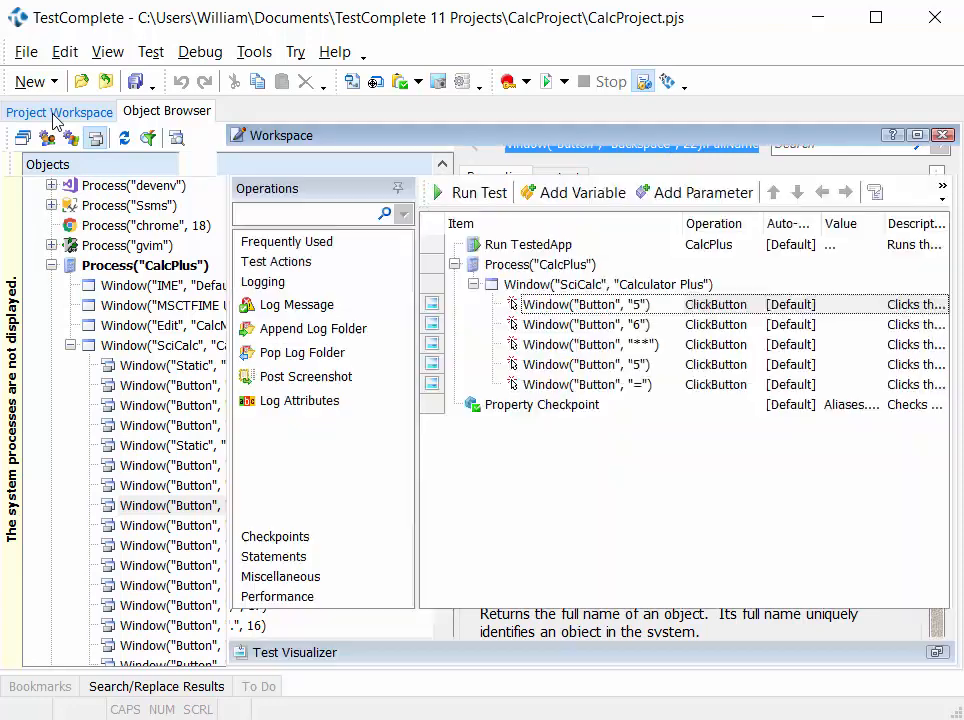